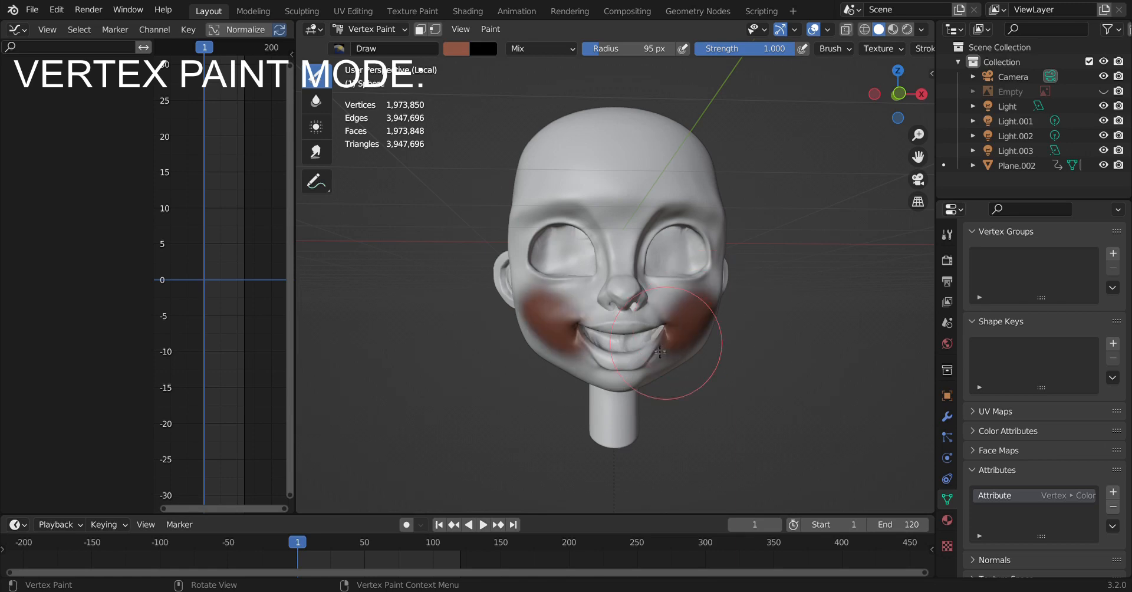
- Nudge the view of the starting sphere beside the girl's reference picture
drag(656, 343, 629, 353)
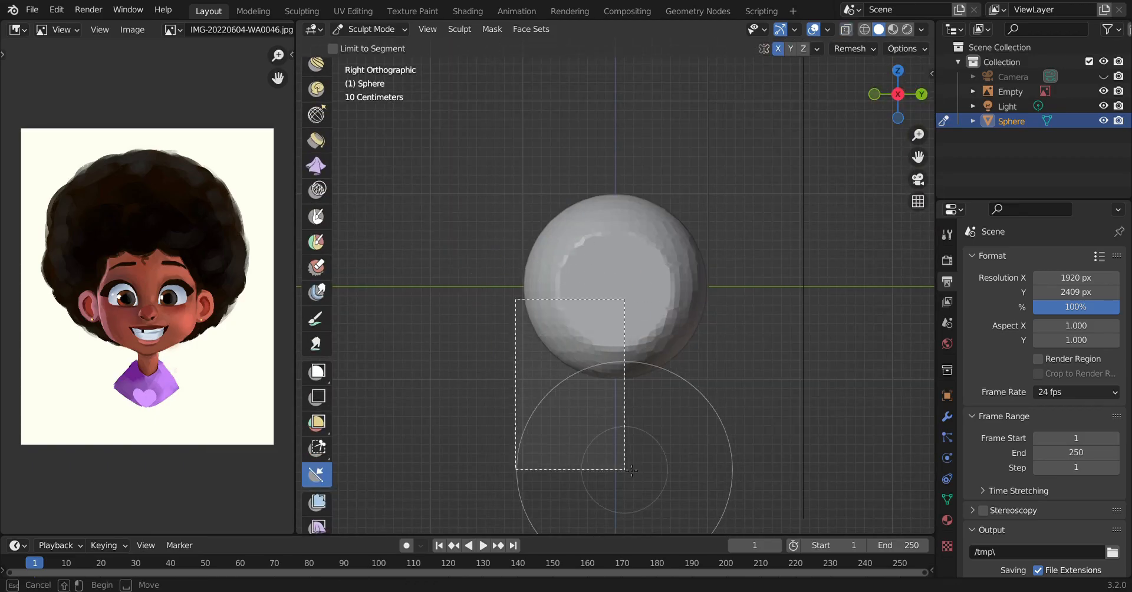
- Pull the sphere into a rough head shape and switch to the Clay Strips brush for the features
drag(613, 289, 629, 395)
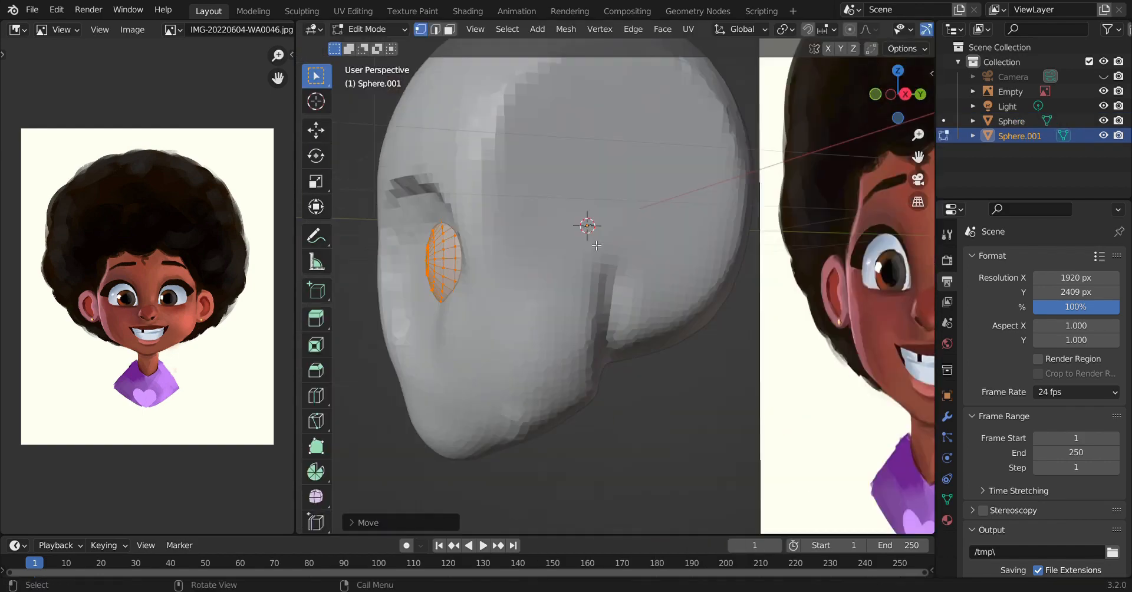
click(368, 29)
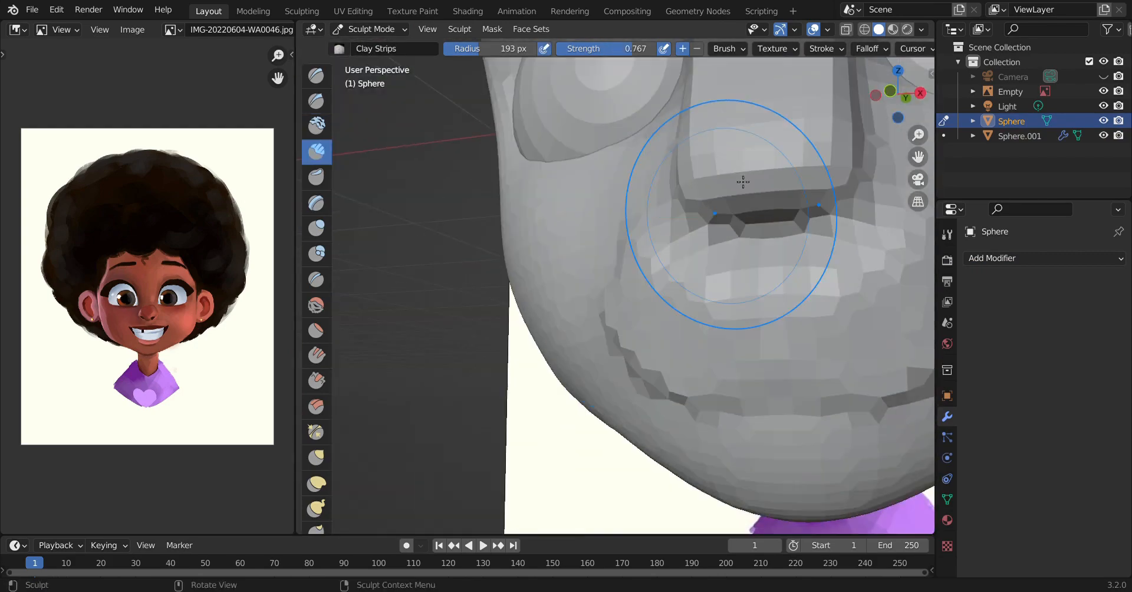
click(316, 305)
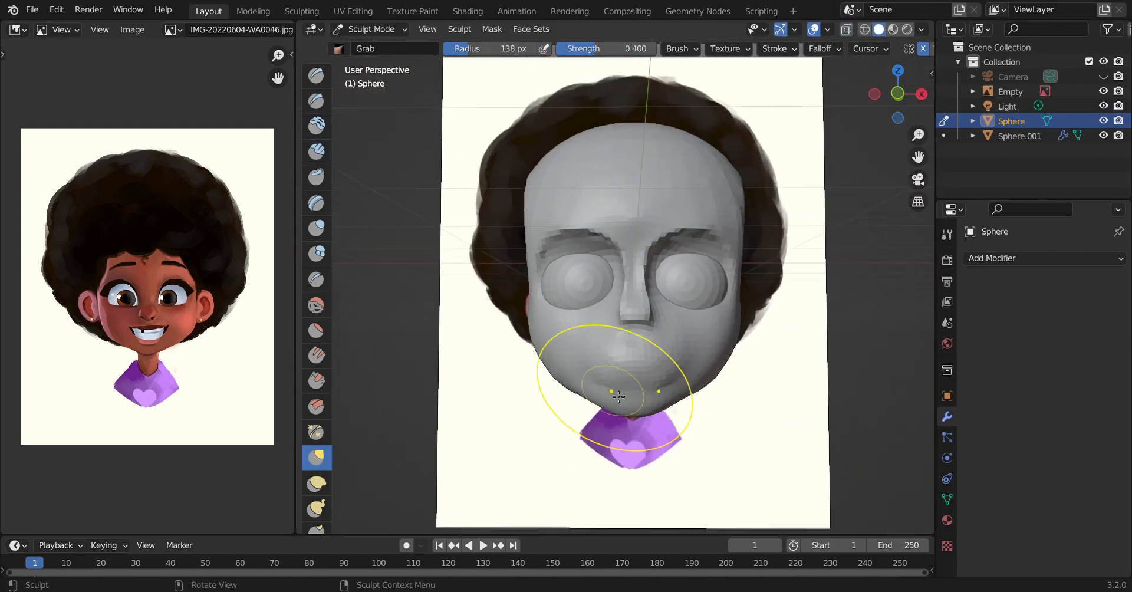
- Choose the Grab brush to seat the eyeballs into the brown-skinned head
click(316, 152)
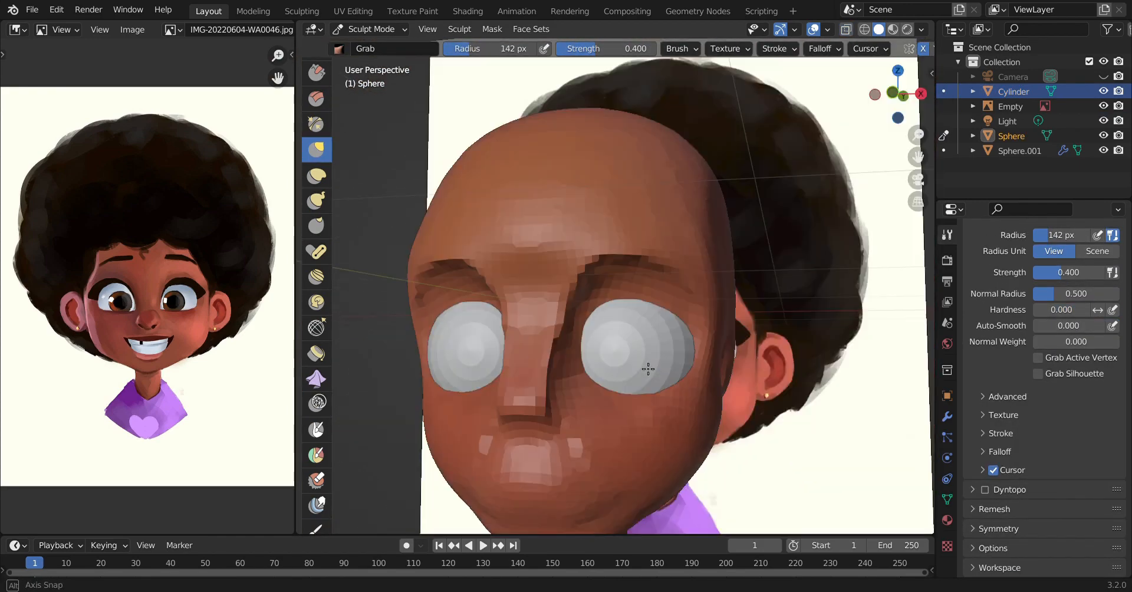
- From front view, pull the upper eyelids down over both eyeballs so the skin wraps them
key(1)
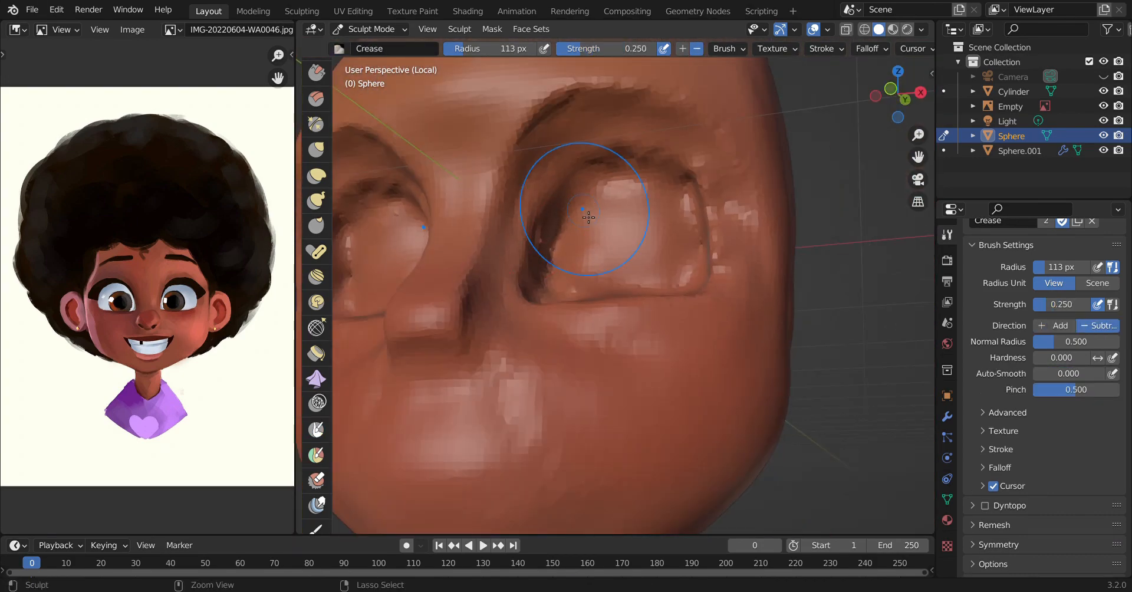
click(316, 150)
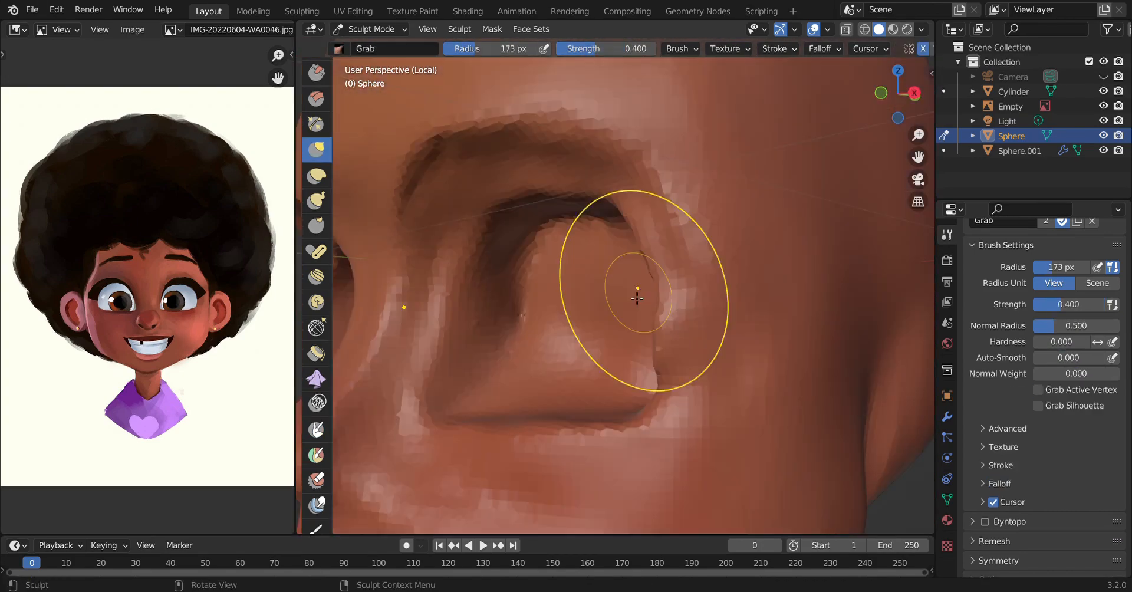
key(KP_1)
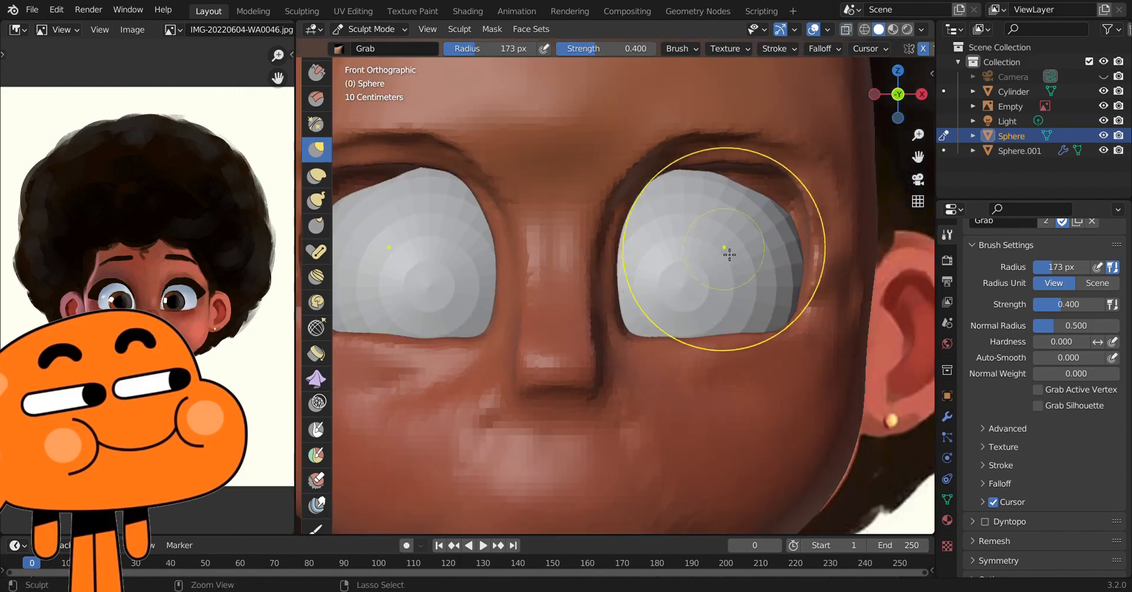
drag(722, 253, 816, 159)
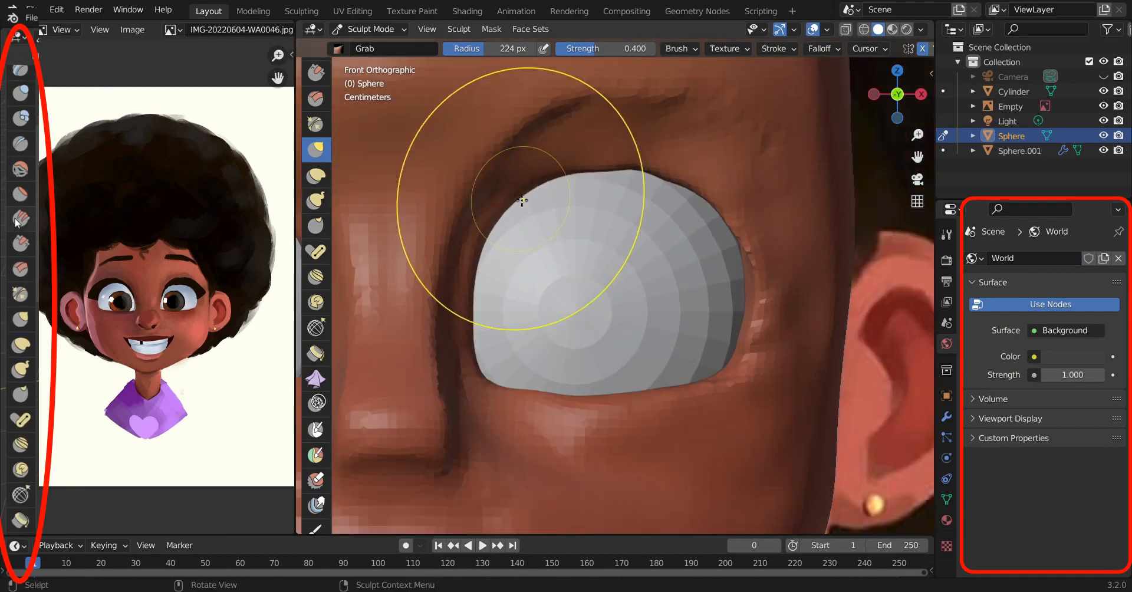
drag(520, 194, 837, 321)
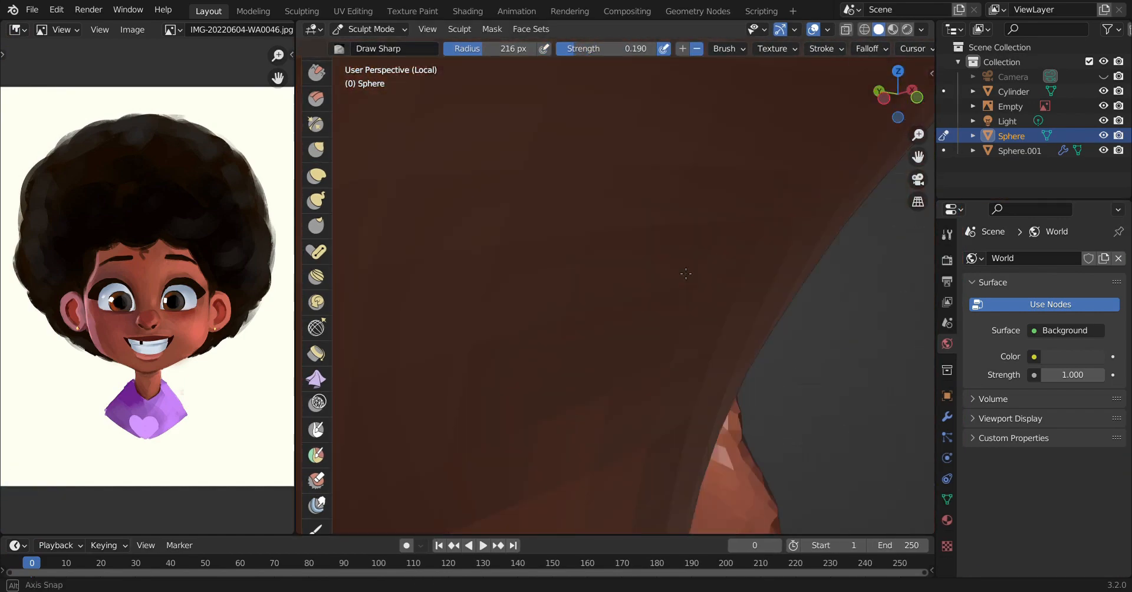
click(316, 72)
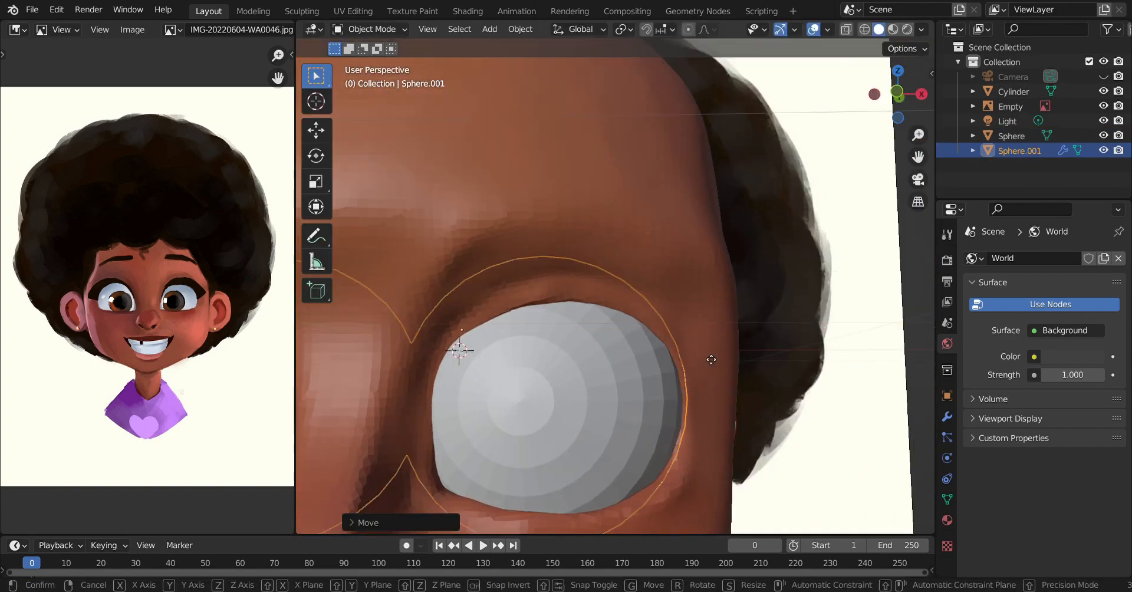
- Push the lower eyelids up under the eyeballs with Grab and Scrape, checking the profile in Object Mode
click(370, 28)
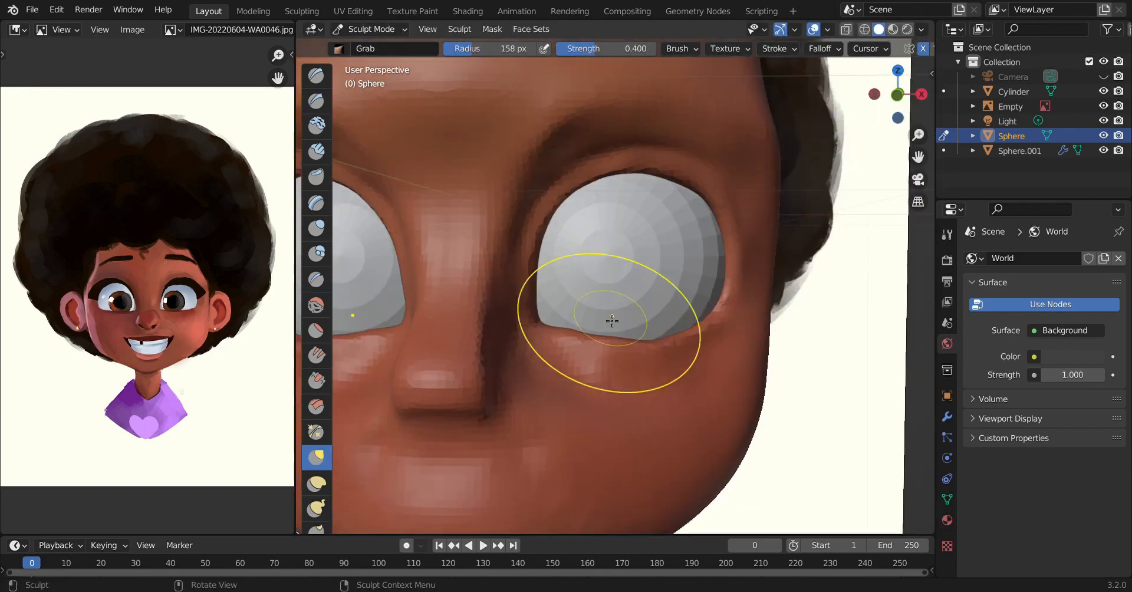
key(KP_1)
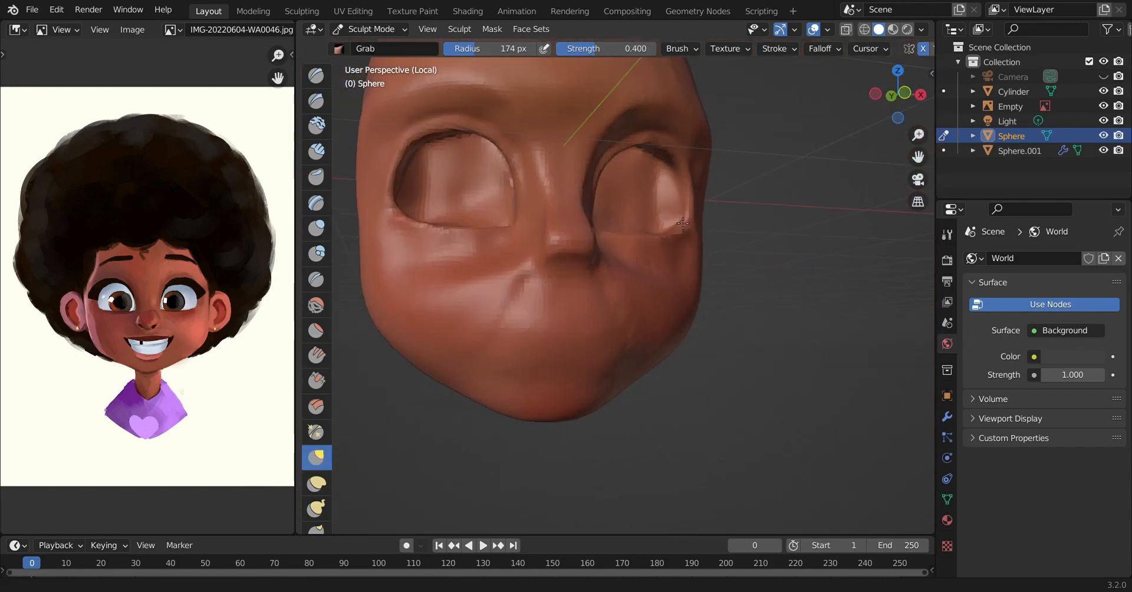
click(316, 381)
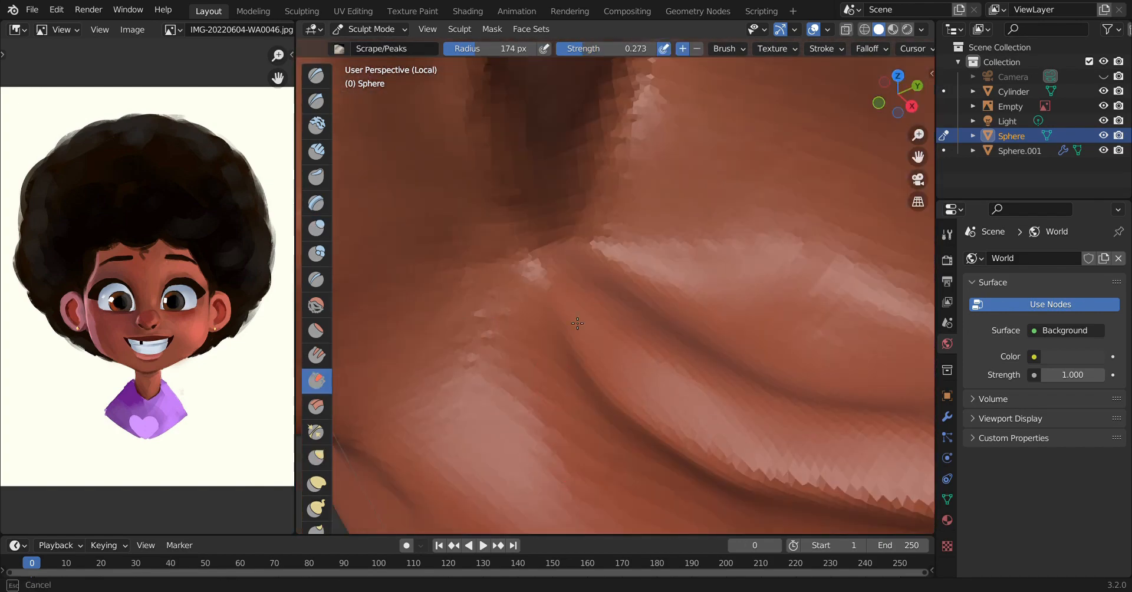
click(316, 227)
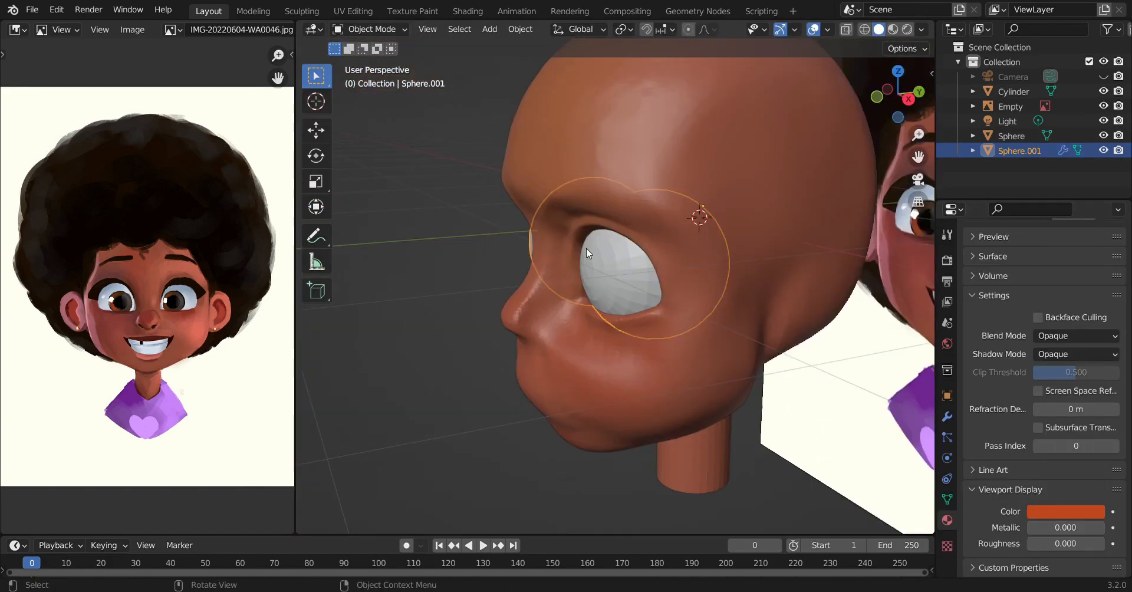
click(371, 28)
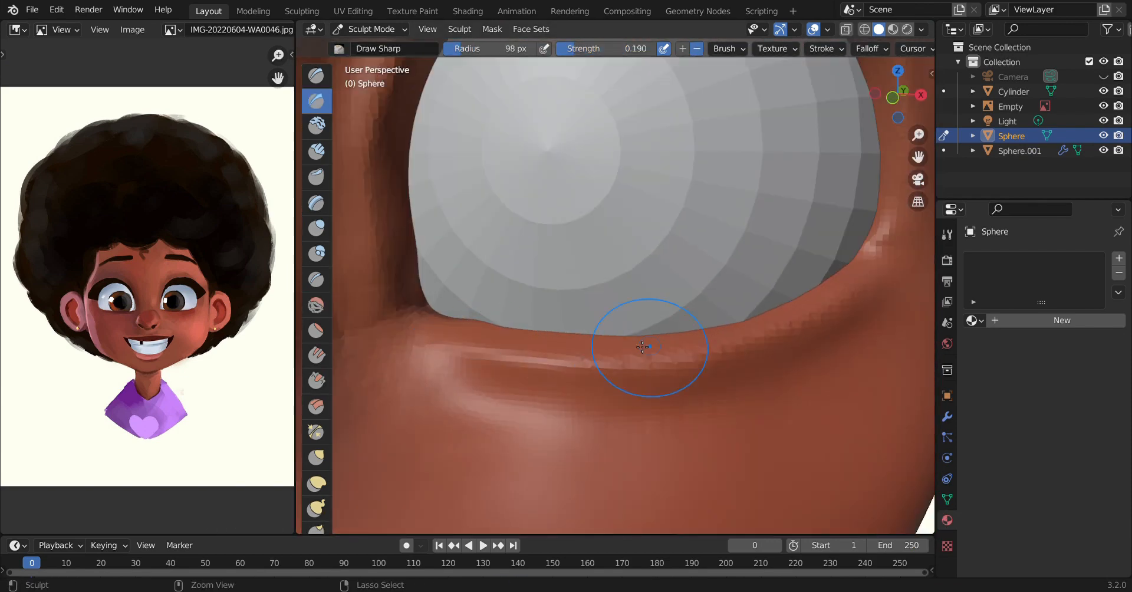
- Build up the sides and bridge of the nose with Clay Strips strokes
click(316, 458)
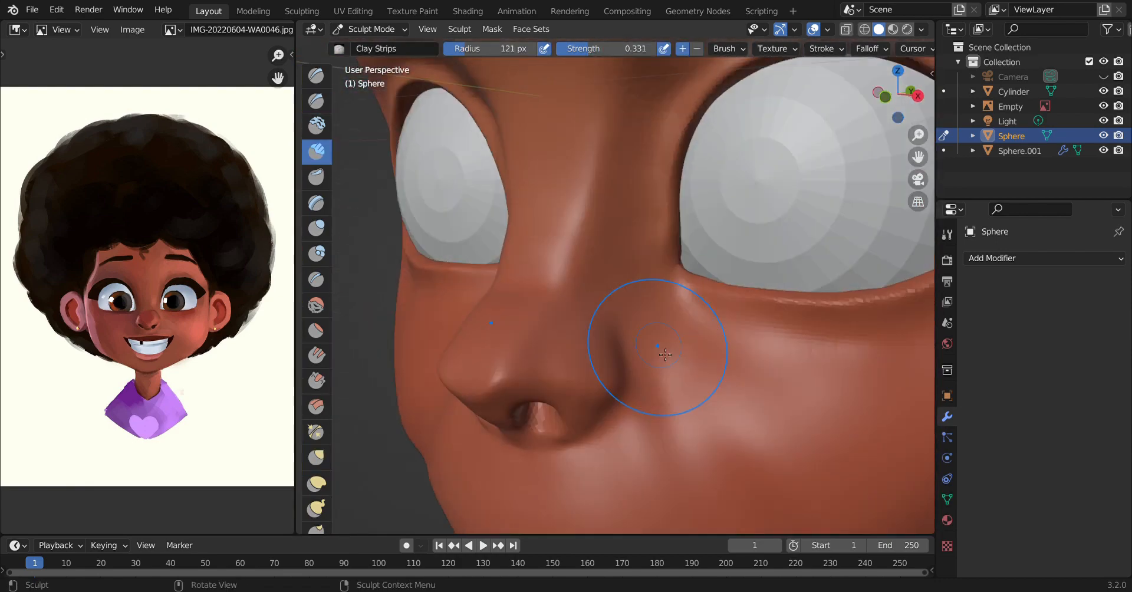
drag(657, 354, 729, 316)
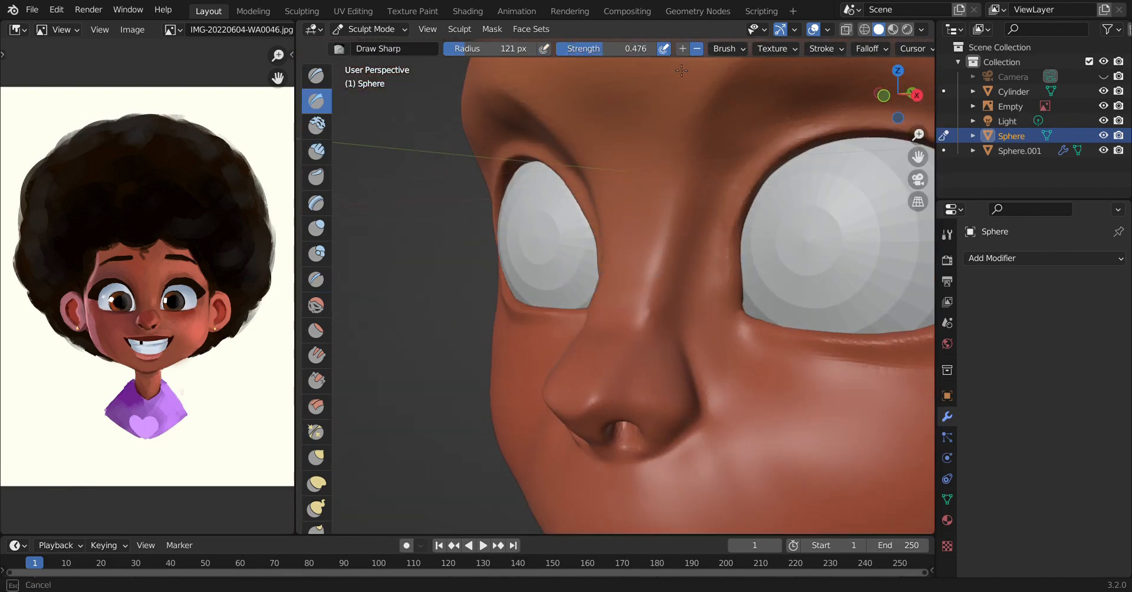
click(492, 28)
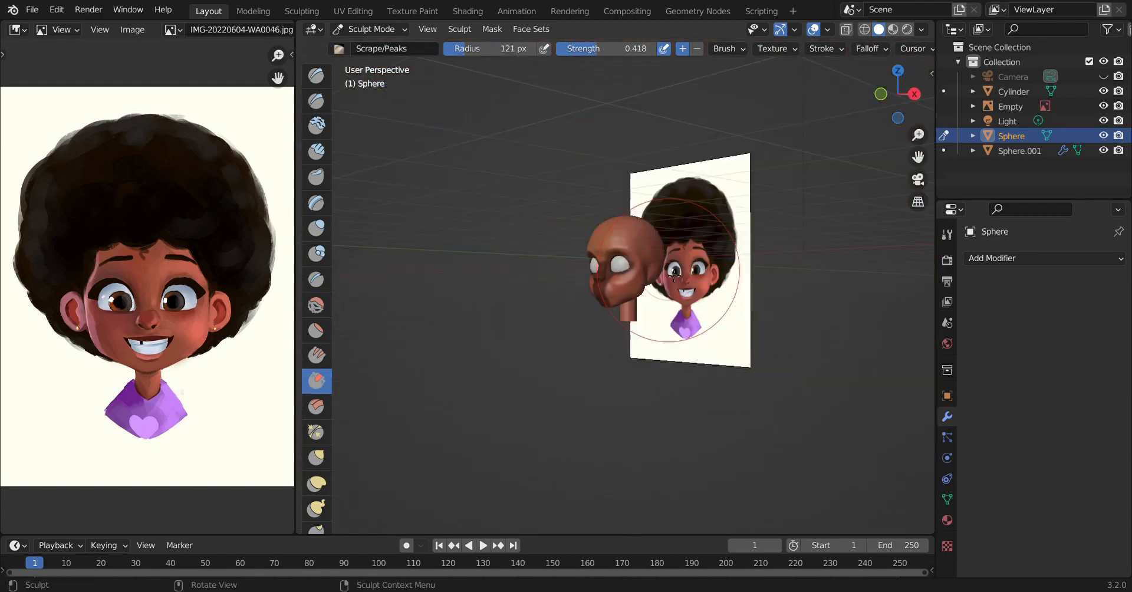
- Give the head a new reddish-brown skin material and return to sculpting the nostrils
click(372, 28)
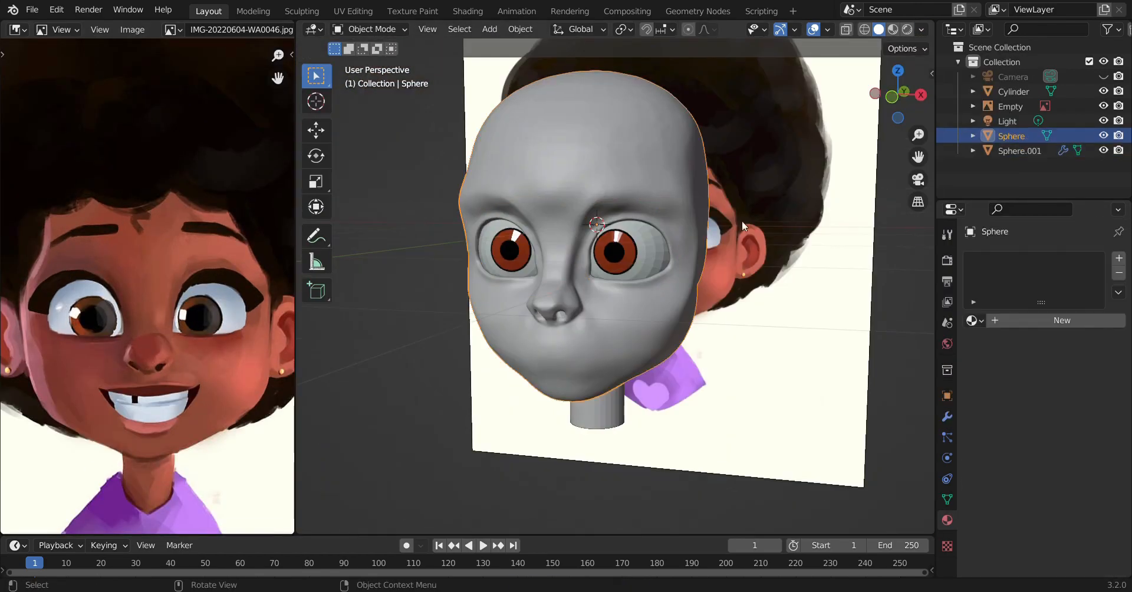
click(1061, 319)
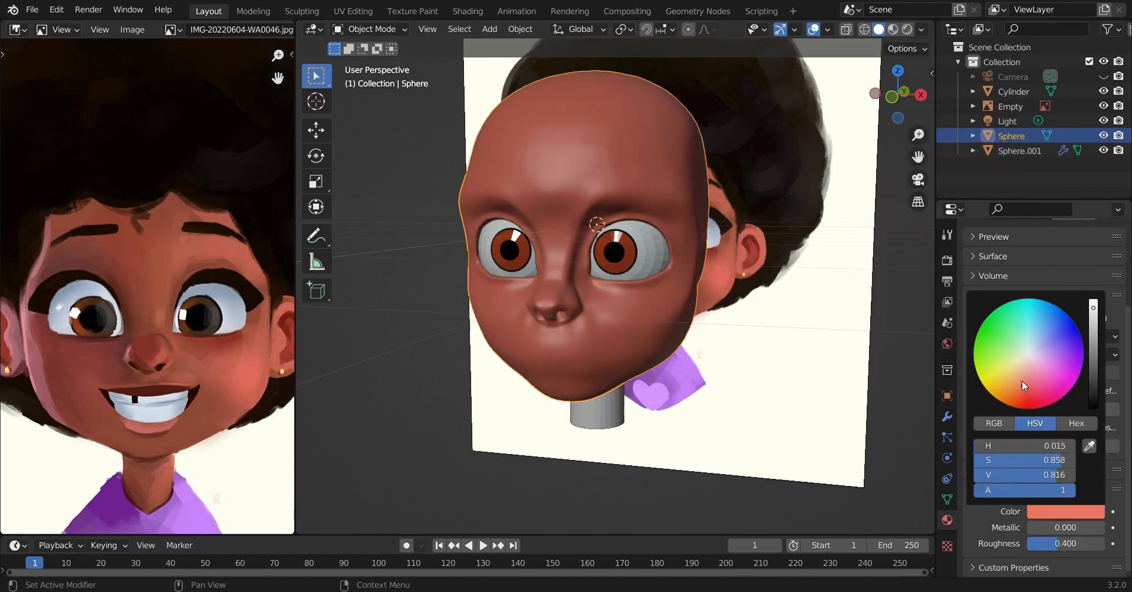
click(372, 28)
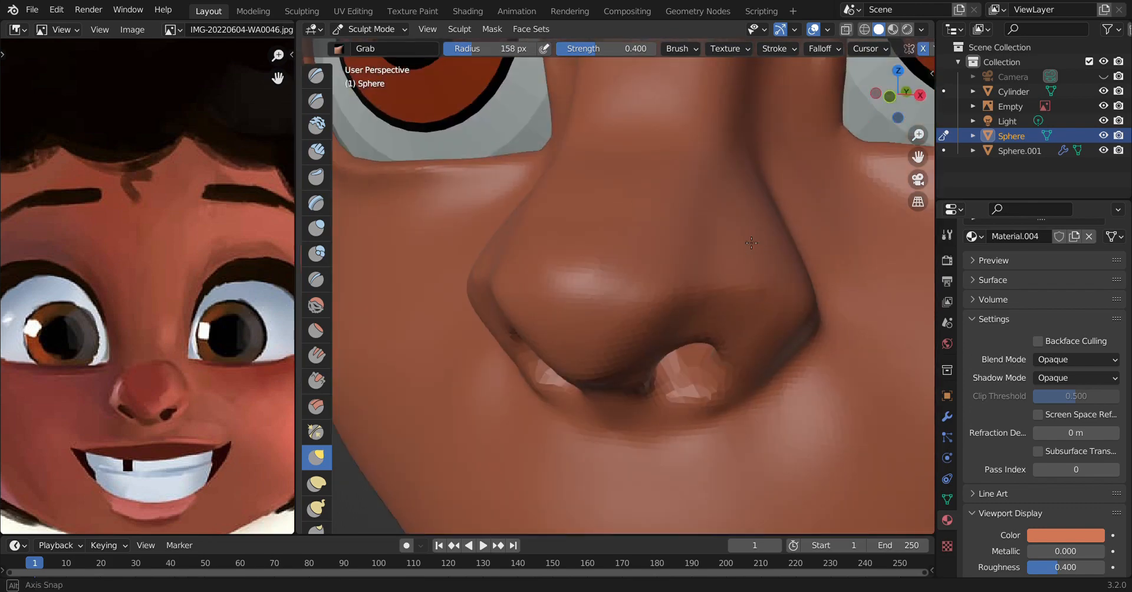
- Mask the lips, push the mouth cavity in with Grab and build the lips with Clay Strips
click(316, 101)
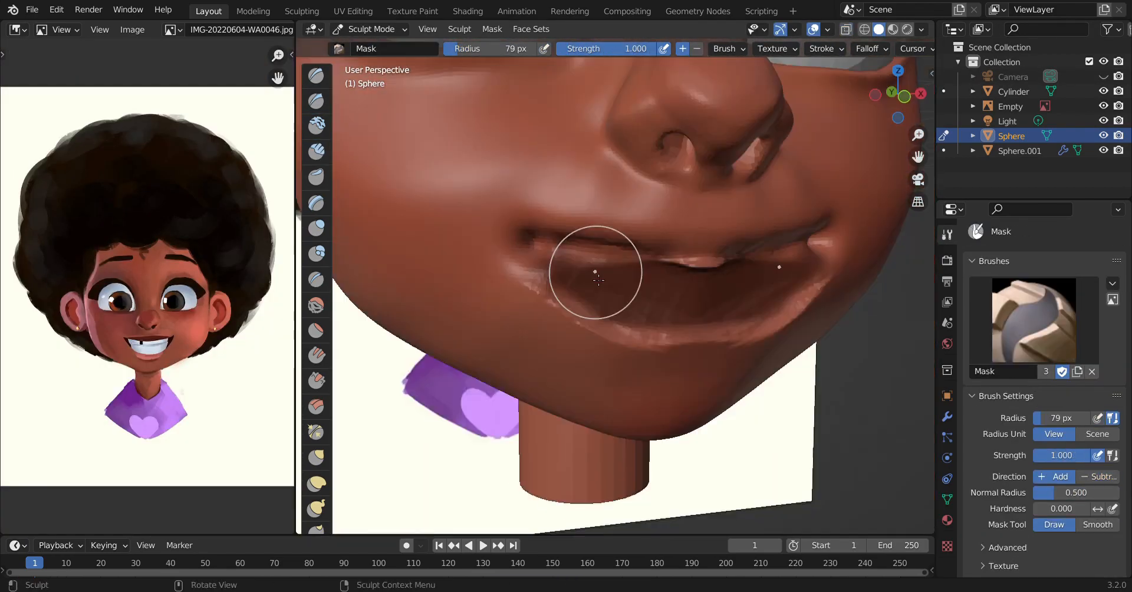
click(316, 152)
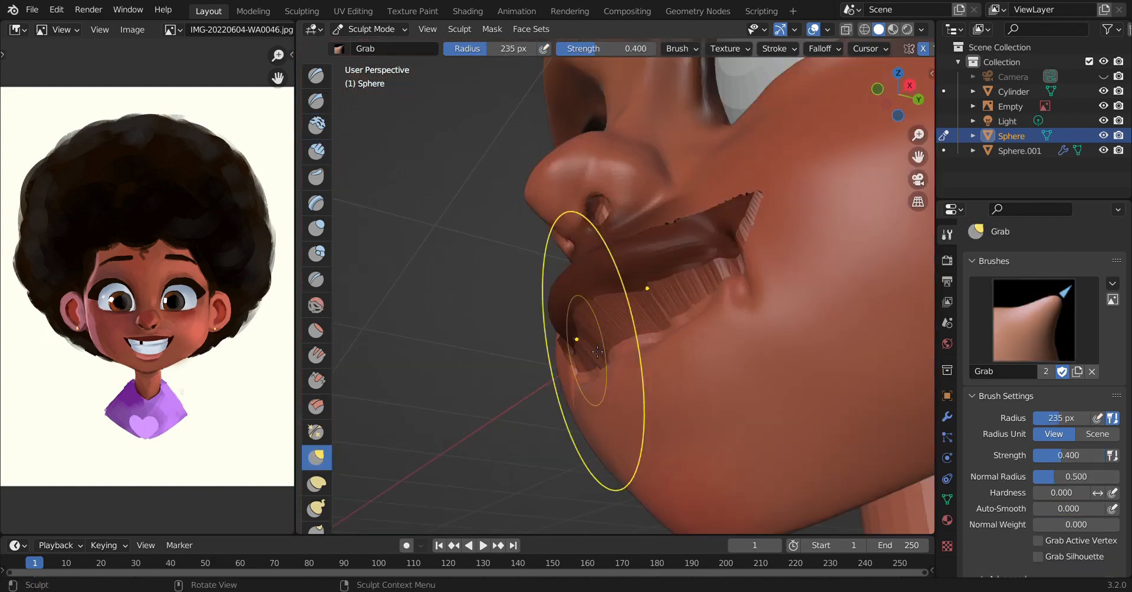
click(316, 152)
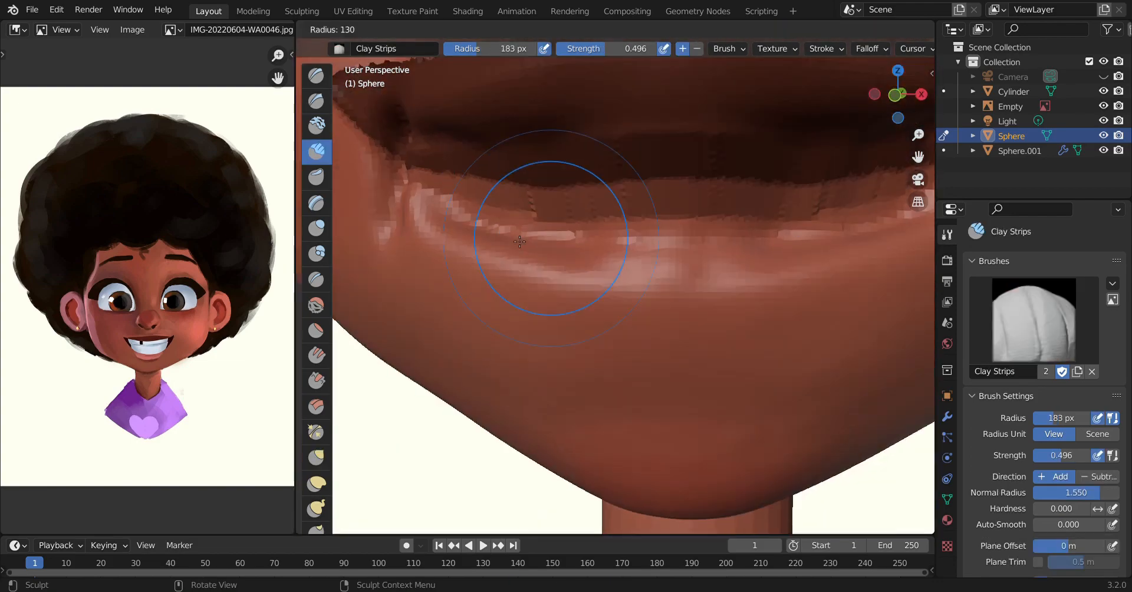
click(316, 458)
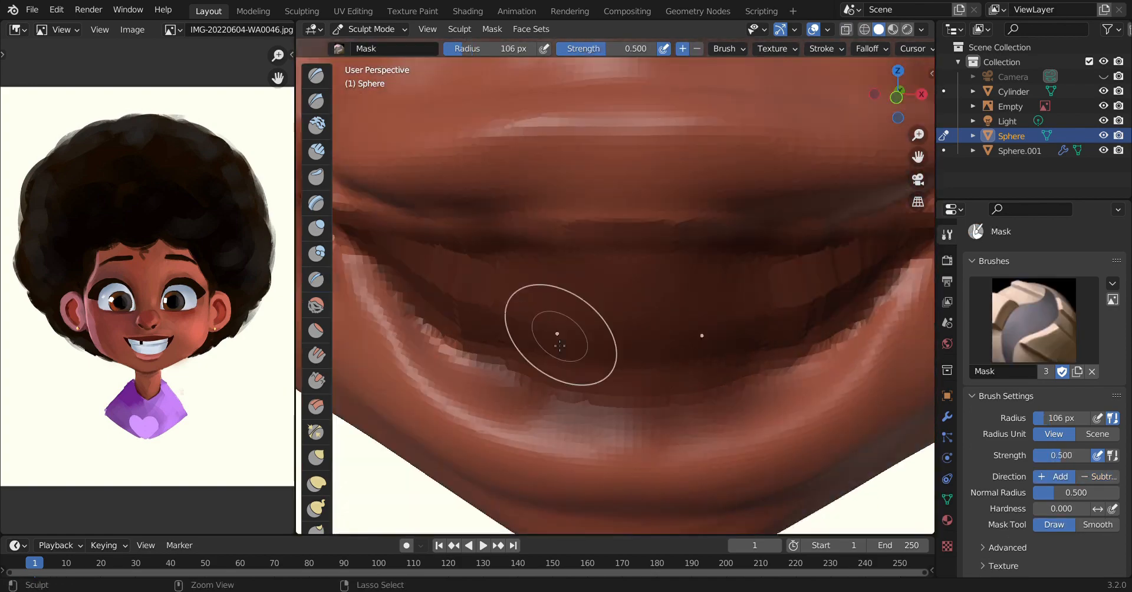
click(316, 152)
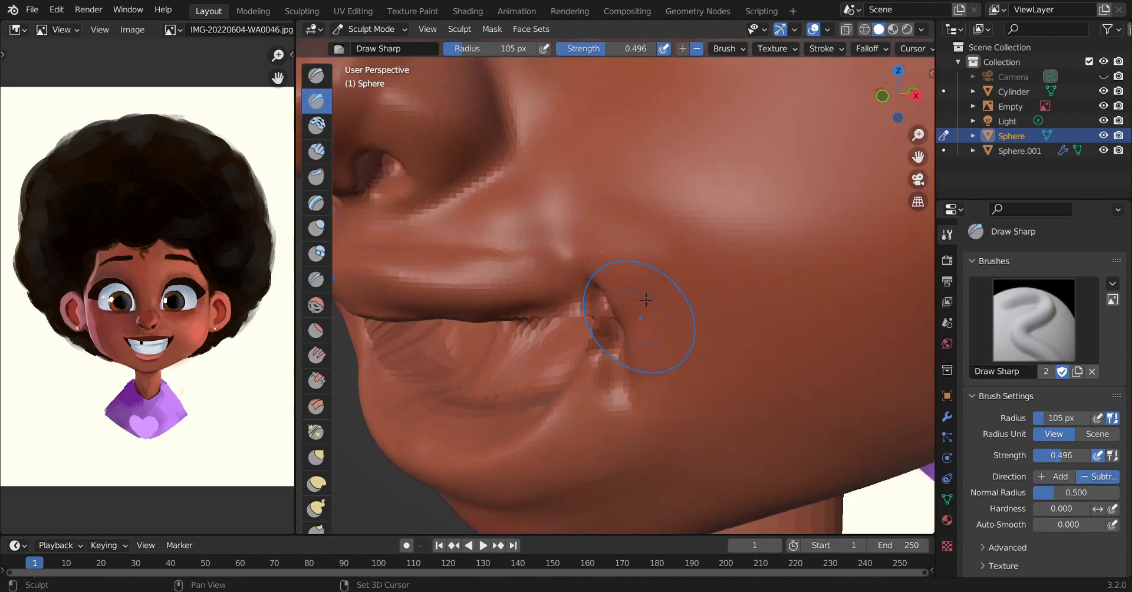
- Edit the teeth band's edge loops from top view so it sits behind the lips
click(316, 152)
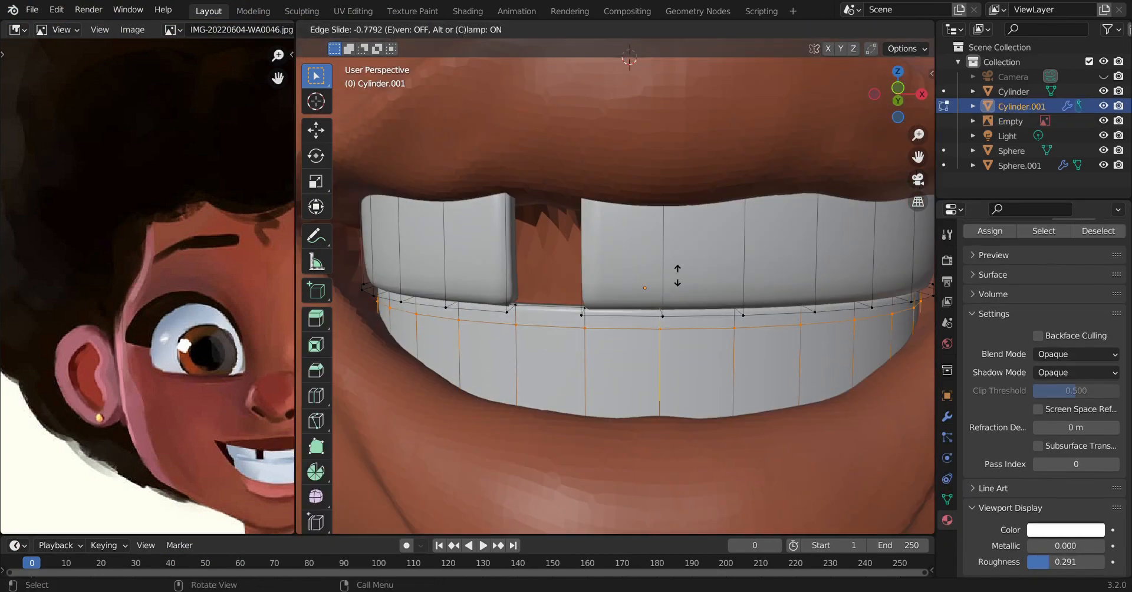
key(x)
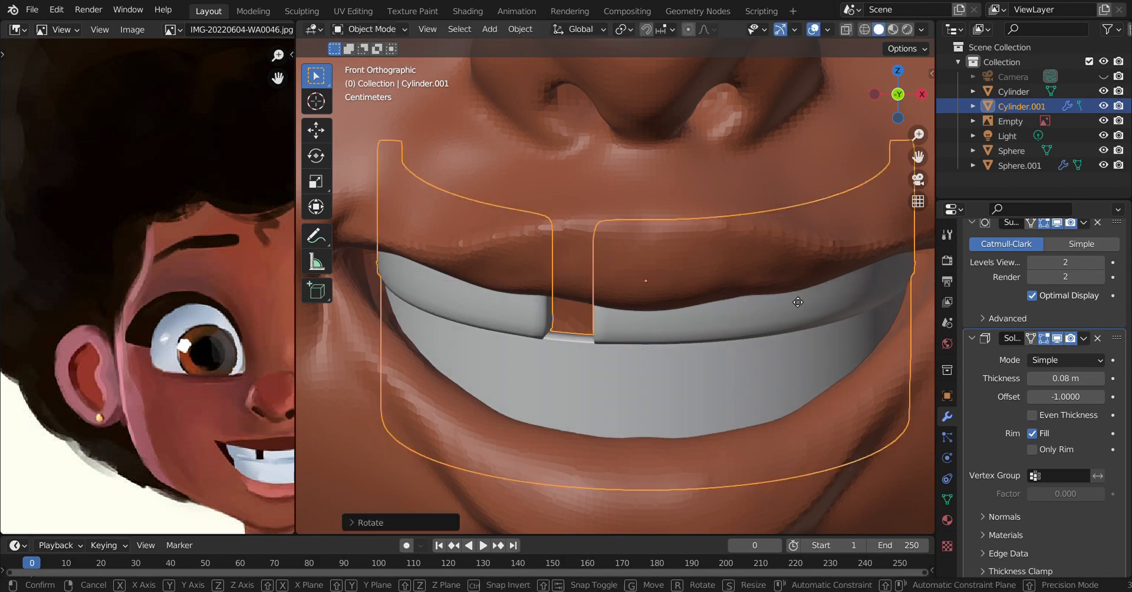
key(Tab)
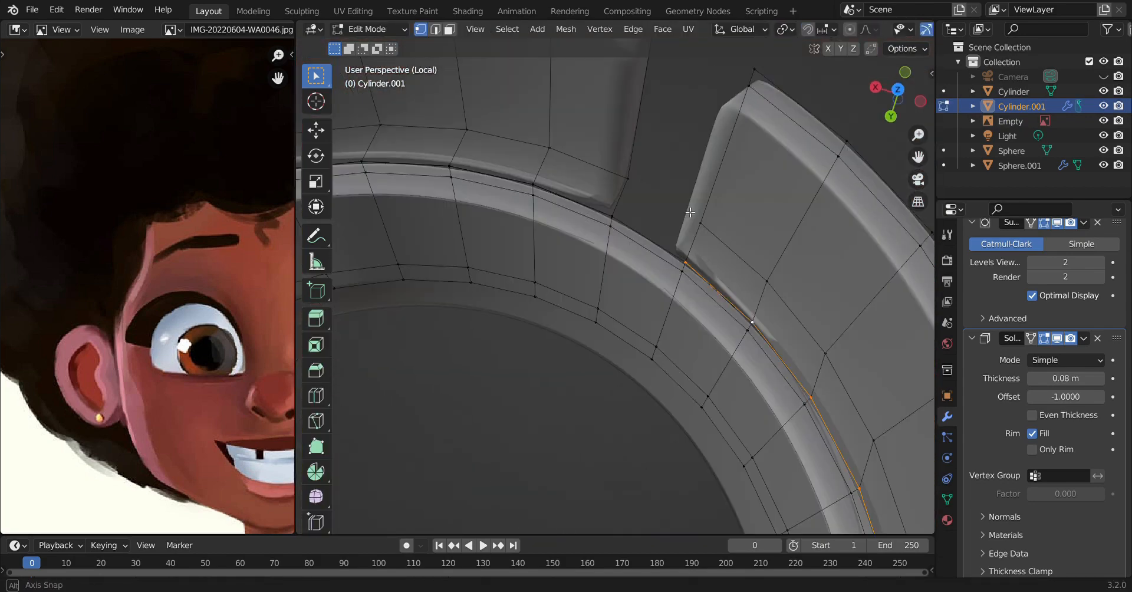
key(7)
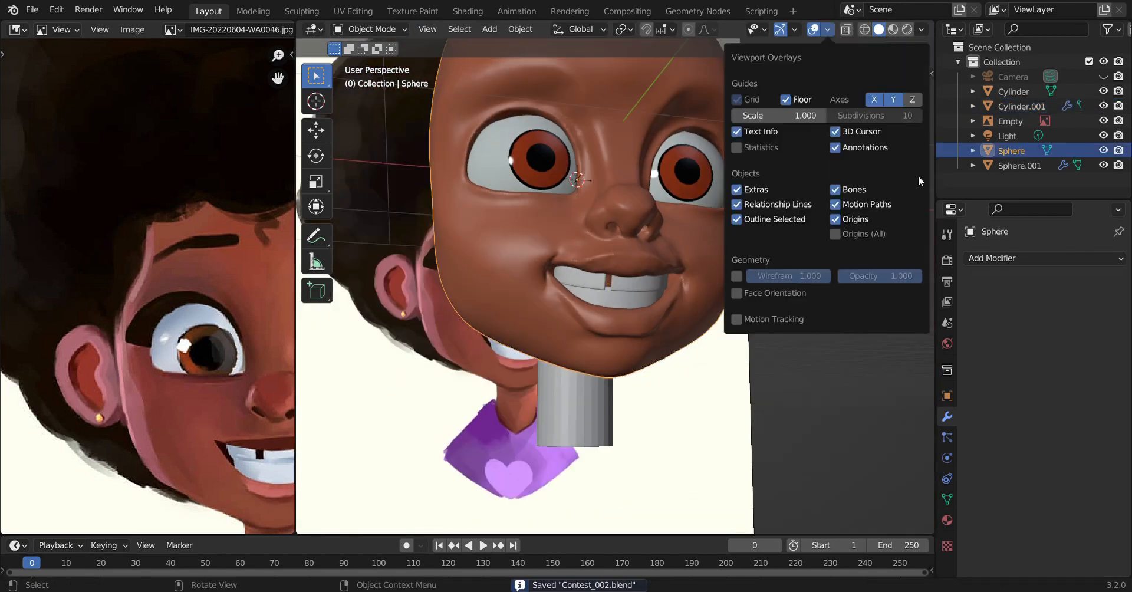
- Switch to the Shading workspace to set up the orange-brown skin material
click(467, 11)
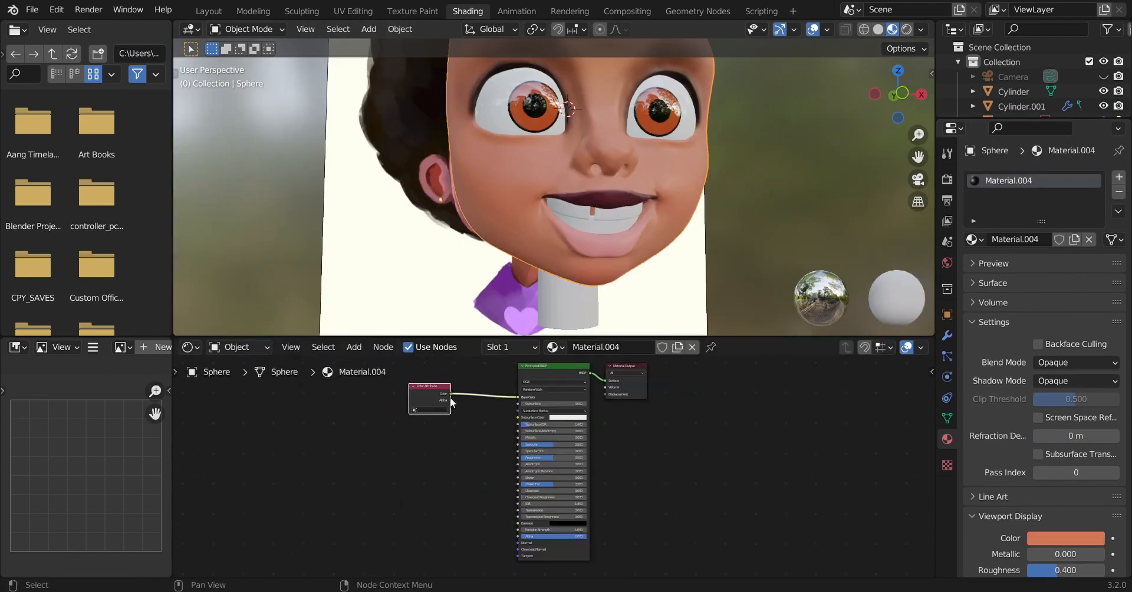
click(246, 29)
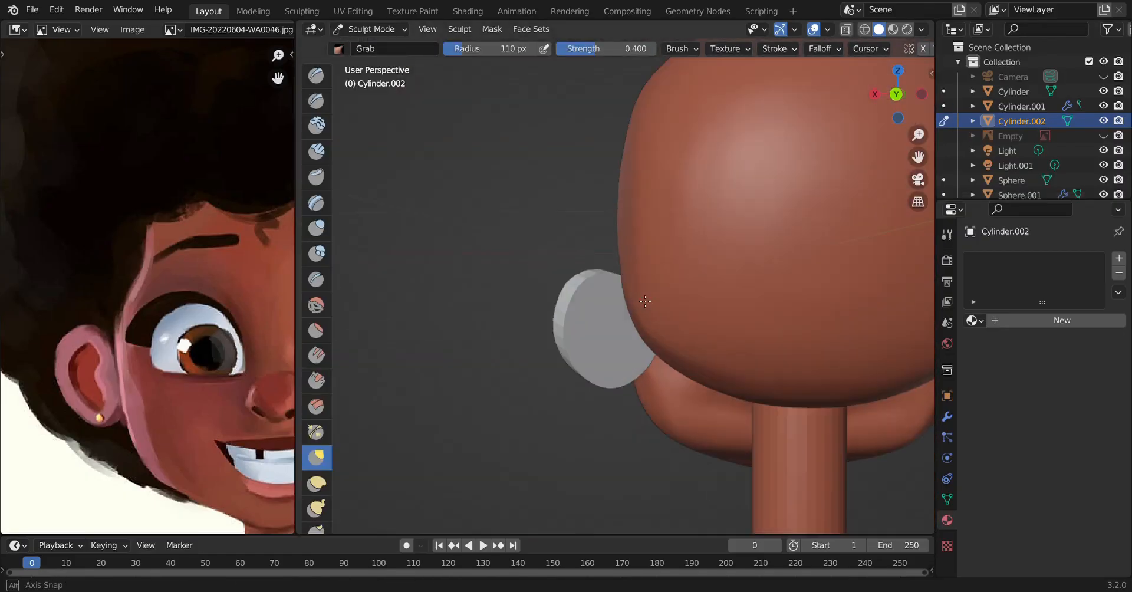
- Mask the inner ear shape on the mirrored disc and pull its folds with the Grab brush
click(372, 28)
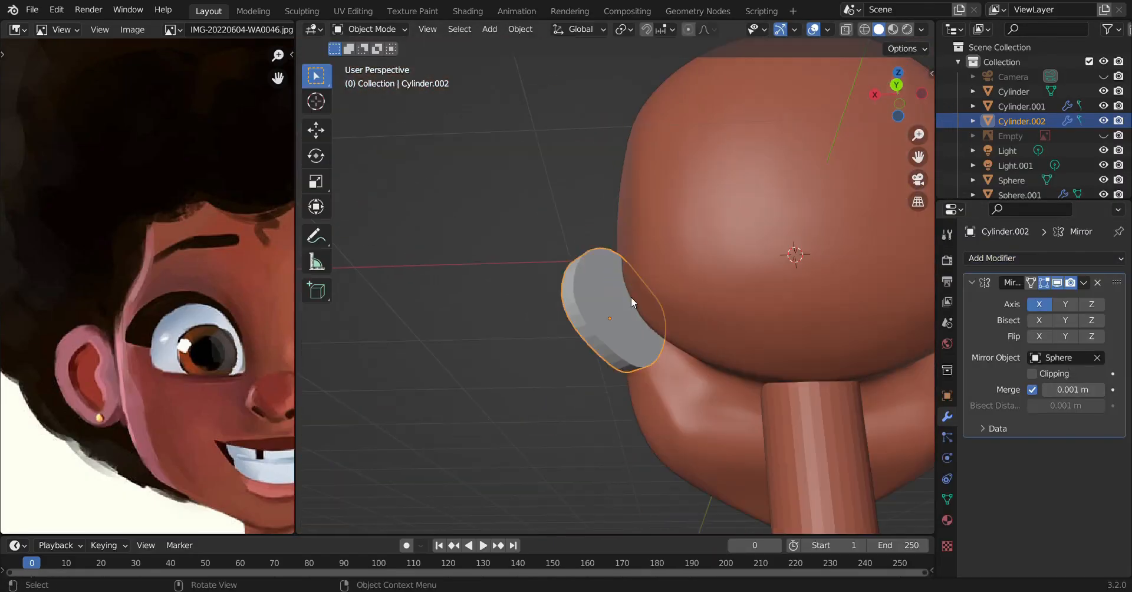
click(371, 28)
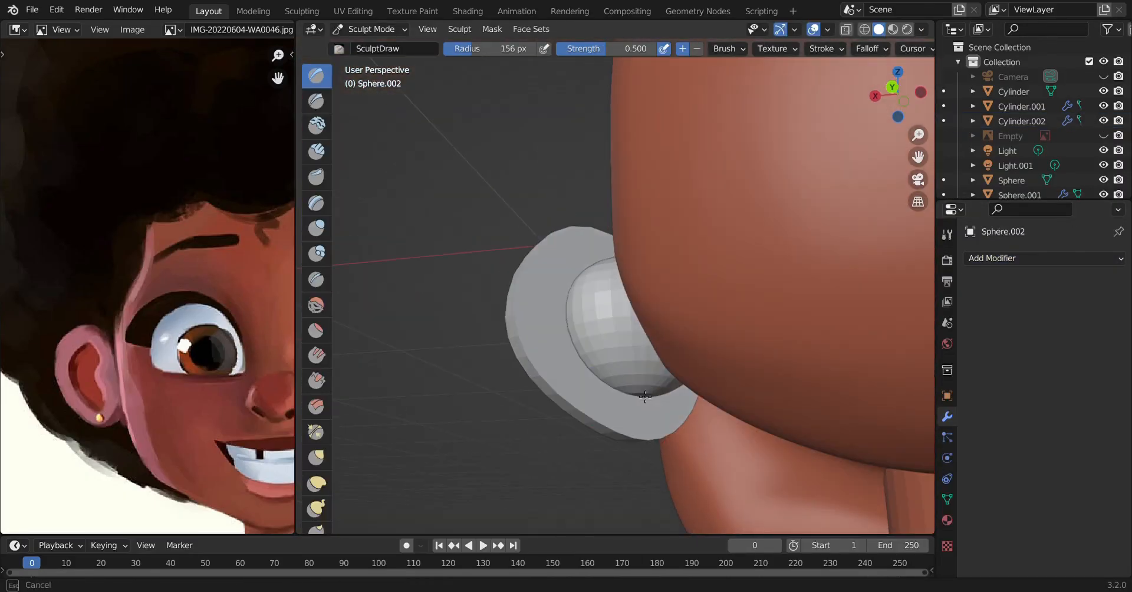
click(317, 458)
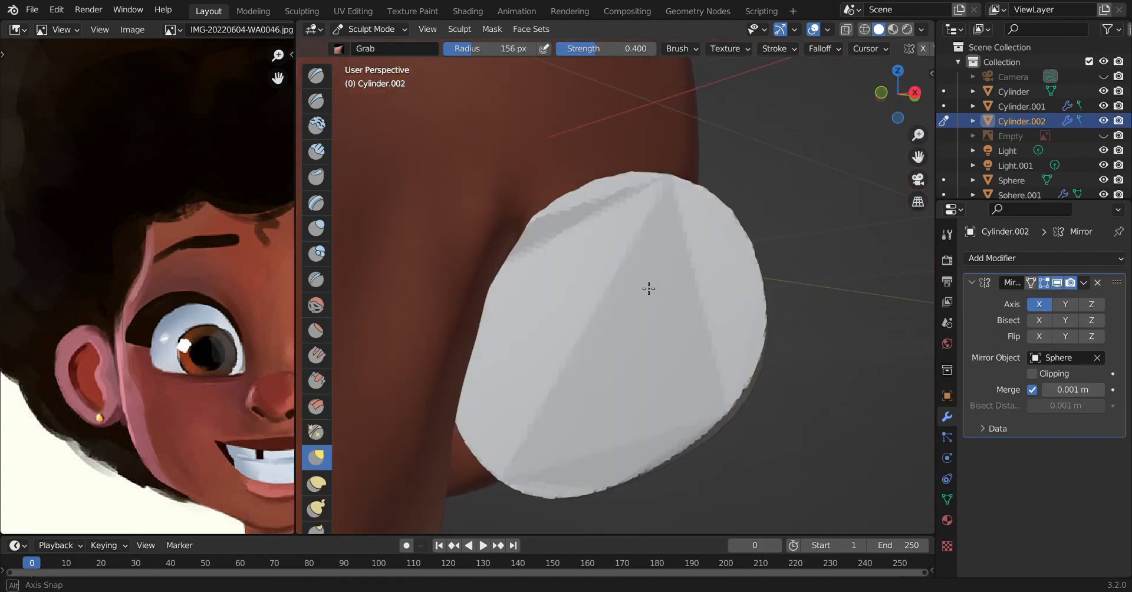
click(316, 457)
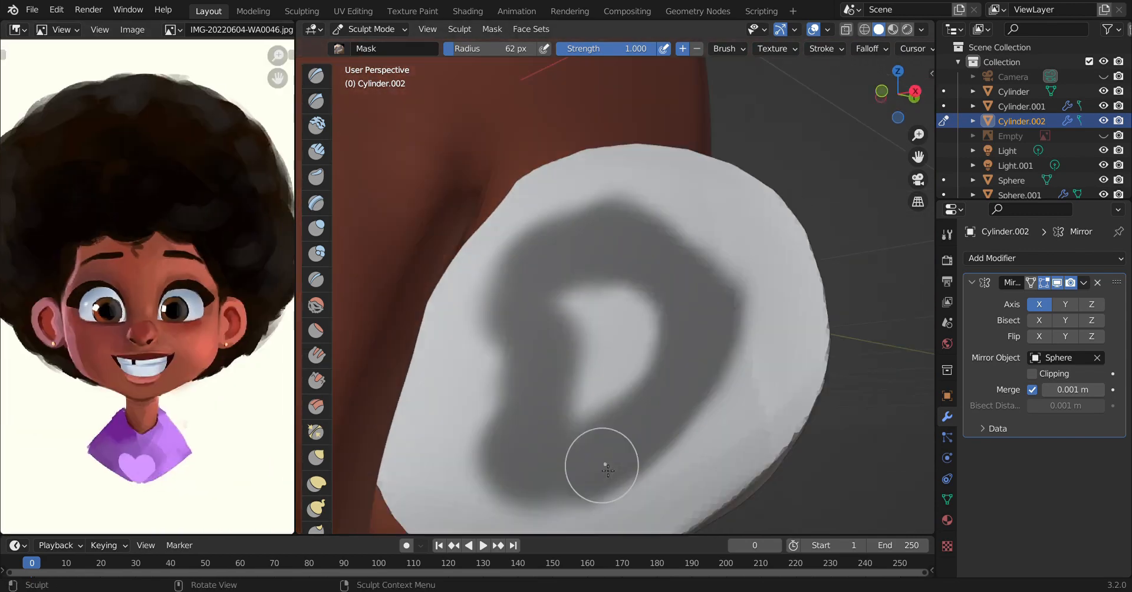
drag(606, 470, 469, 162)
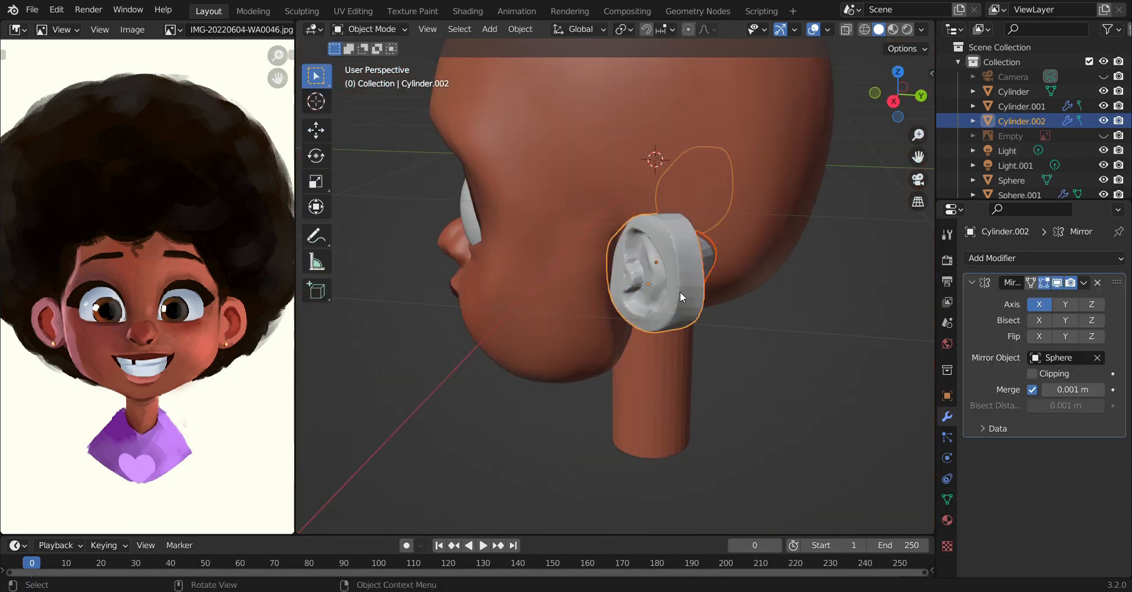
click(529, 28)
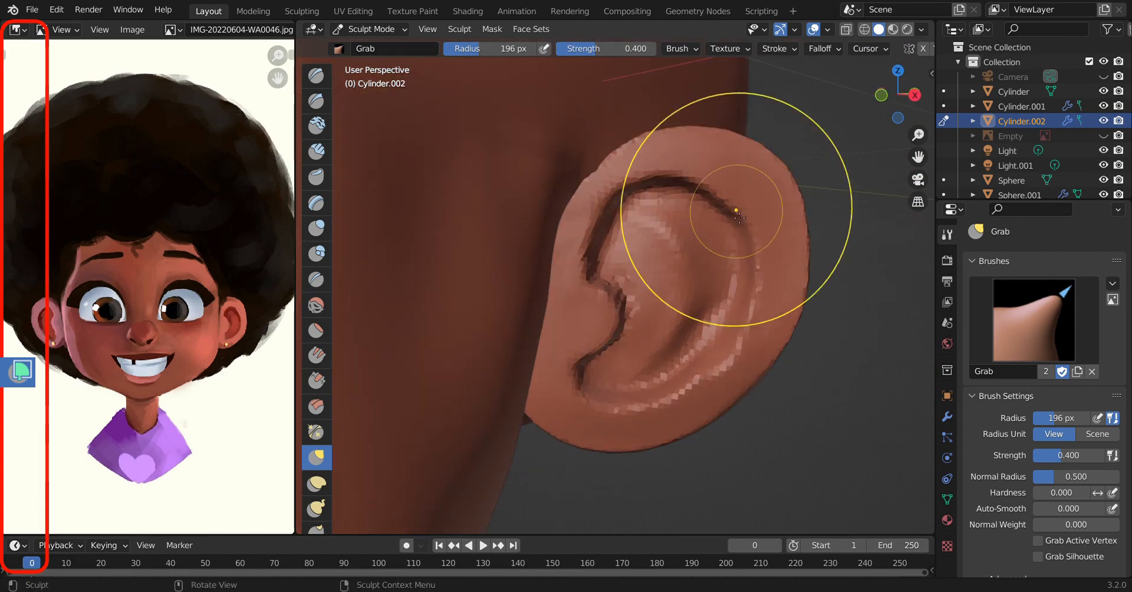
- Join the ear into the head with Ctrl+J and delete the leftover cylinder found in X-ray
click(371, 29)
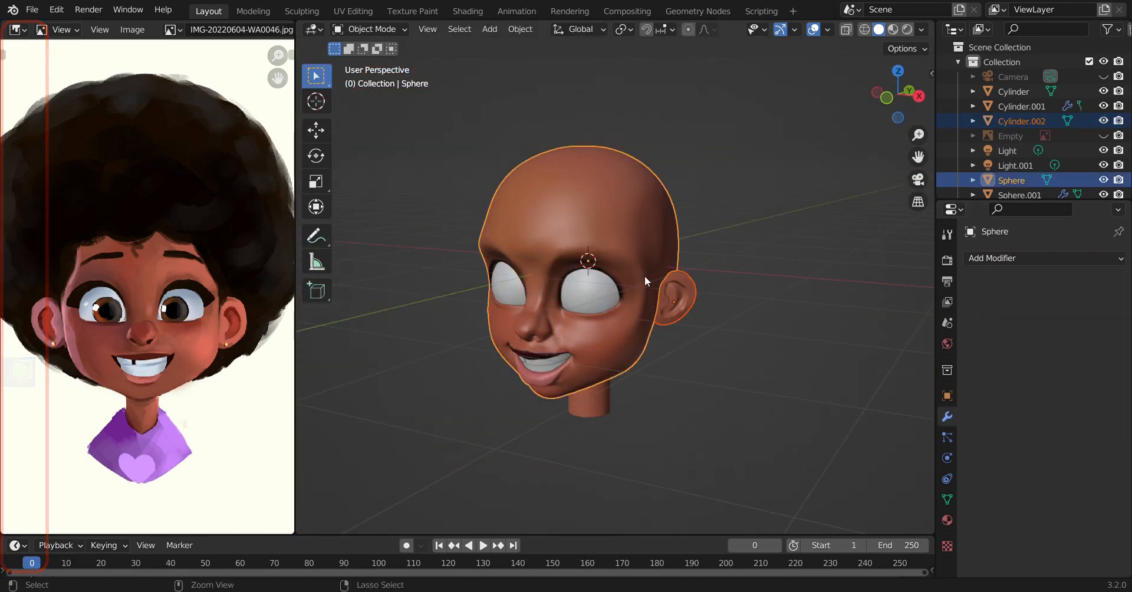
click(372, 28)
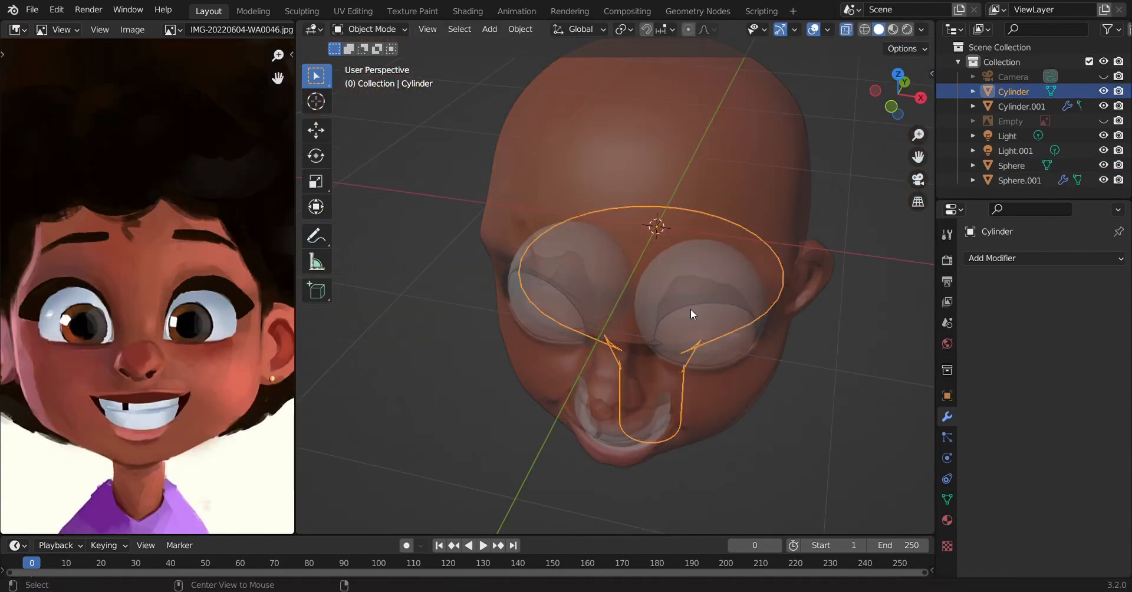
click(371, 28)
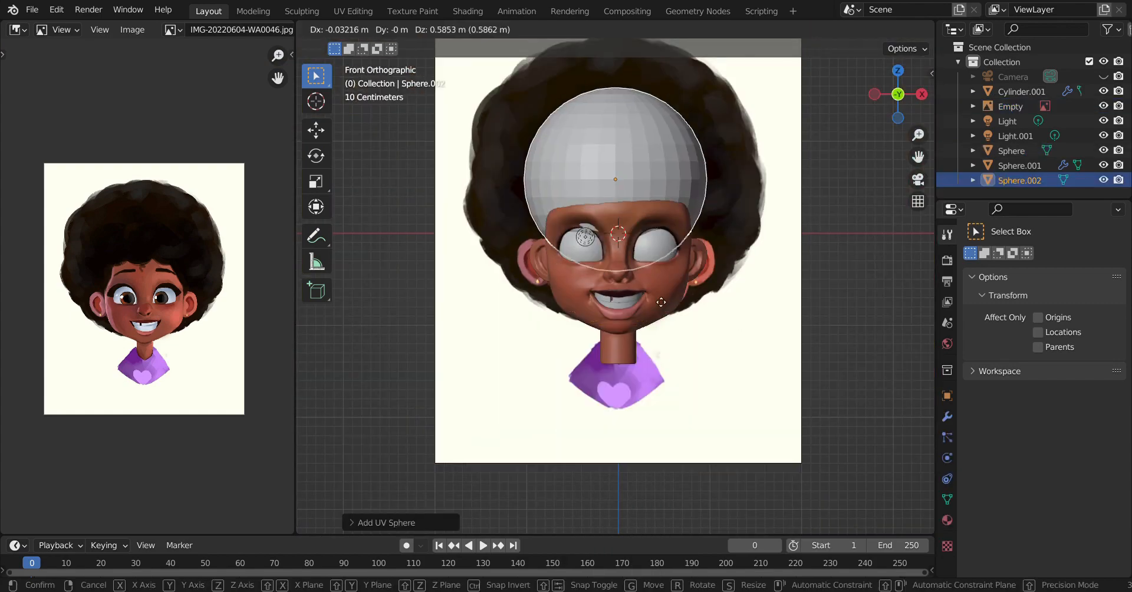
- Place a new UV sphere over the head and rough it into a lumpy hair mass with the Blob brush
click(369, 29)
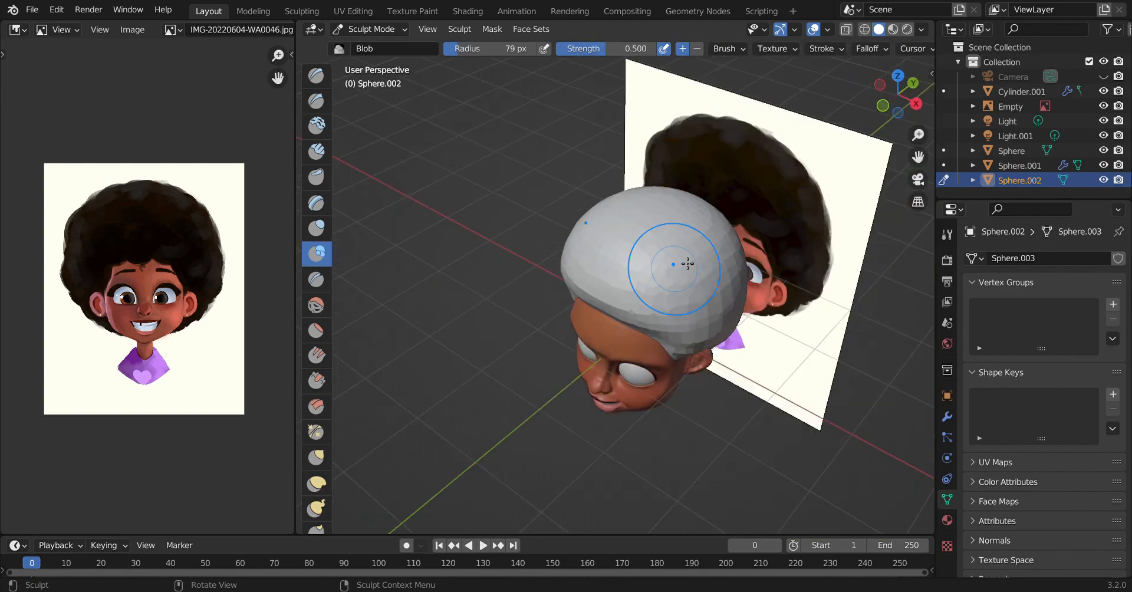
right_click(316, 253)
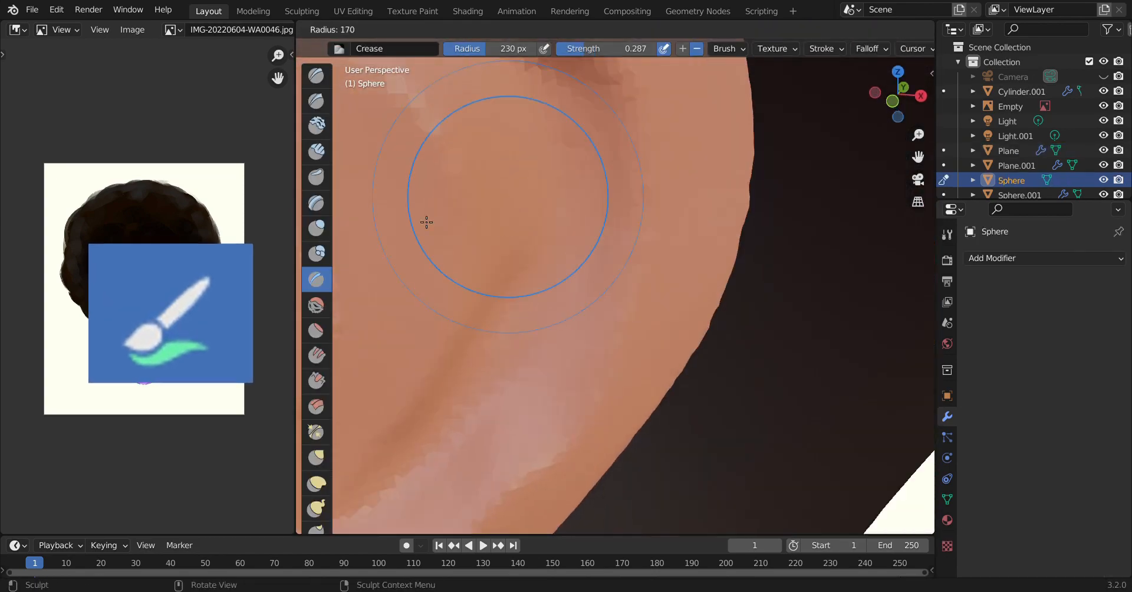
- Add a Multiresolution modifier to the head sphere and subdivide it one level
click(921, 29)
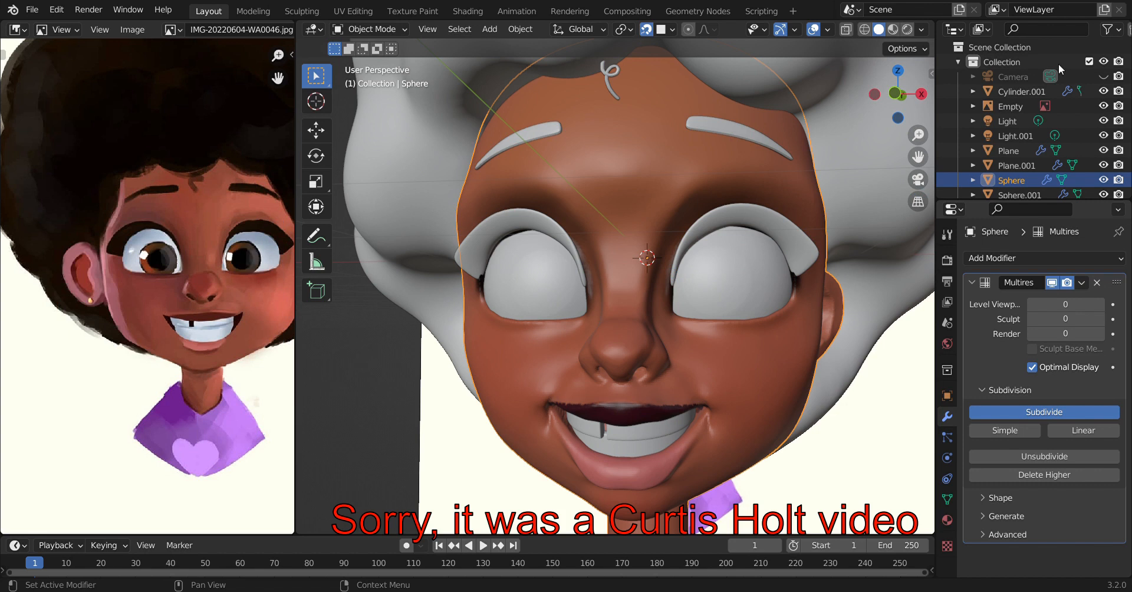
click(1043, 411)
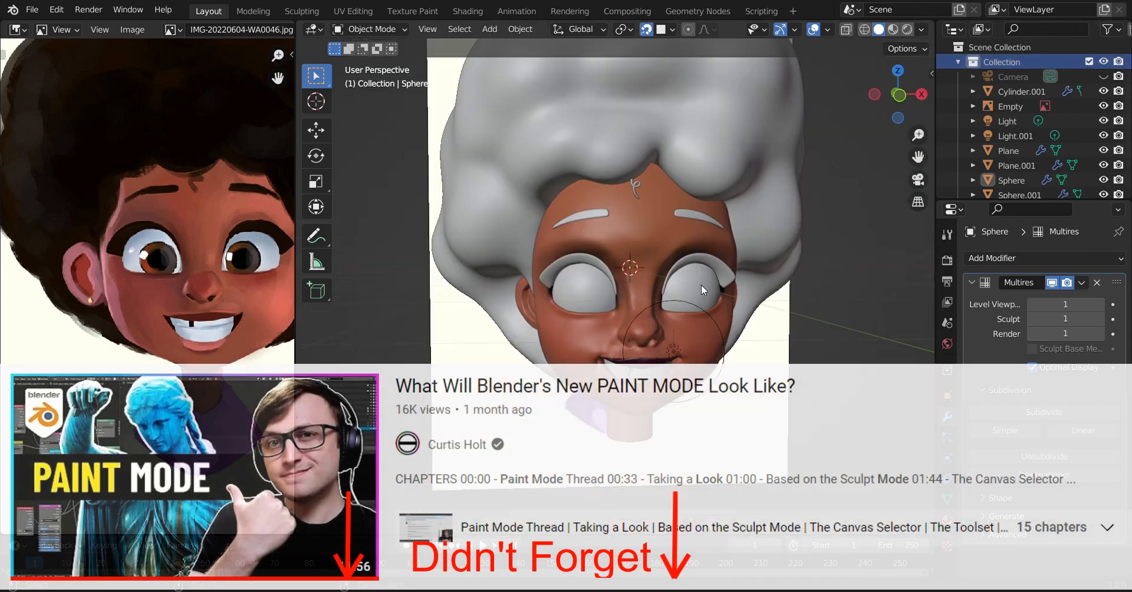
click(371, 28)
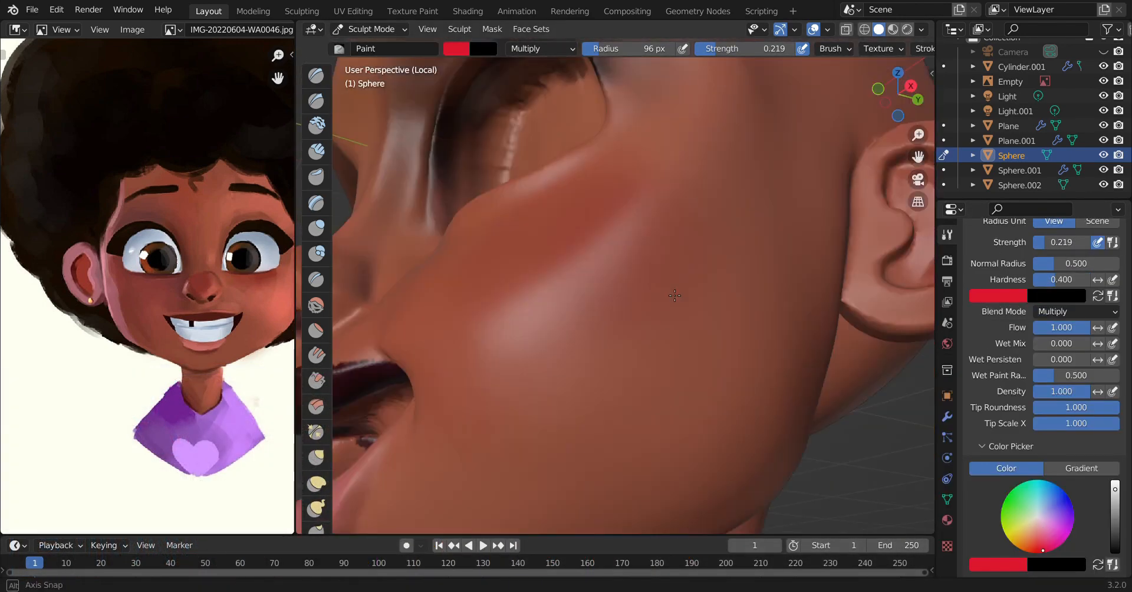
- Switch the Paint brush to Multiply/Mix blending, shade warm tones onto the face, and save
click(1076, 311)
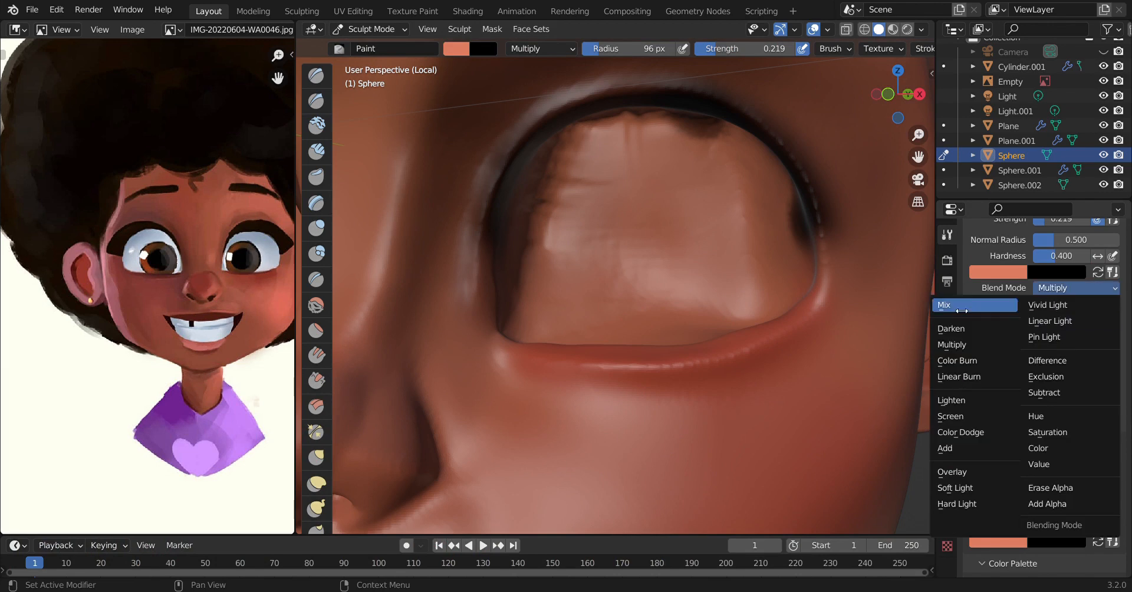
click(943, 304)
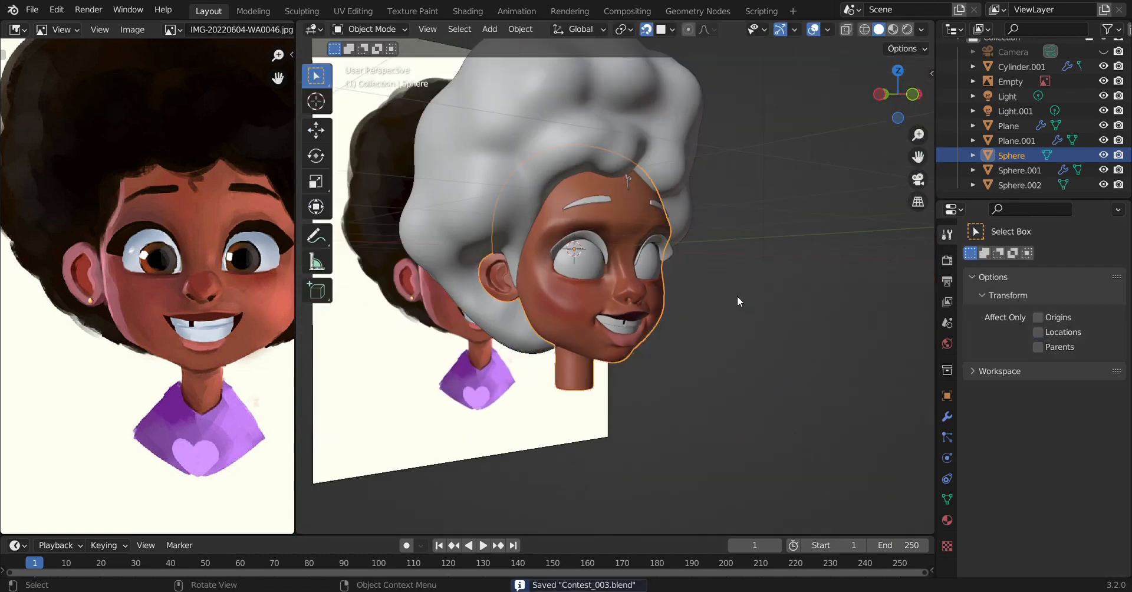
click(488, 28)
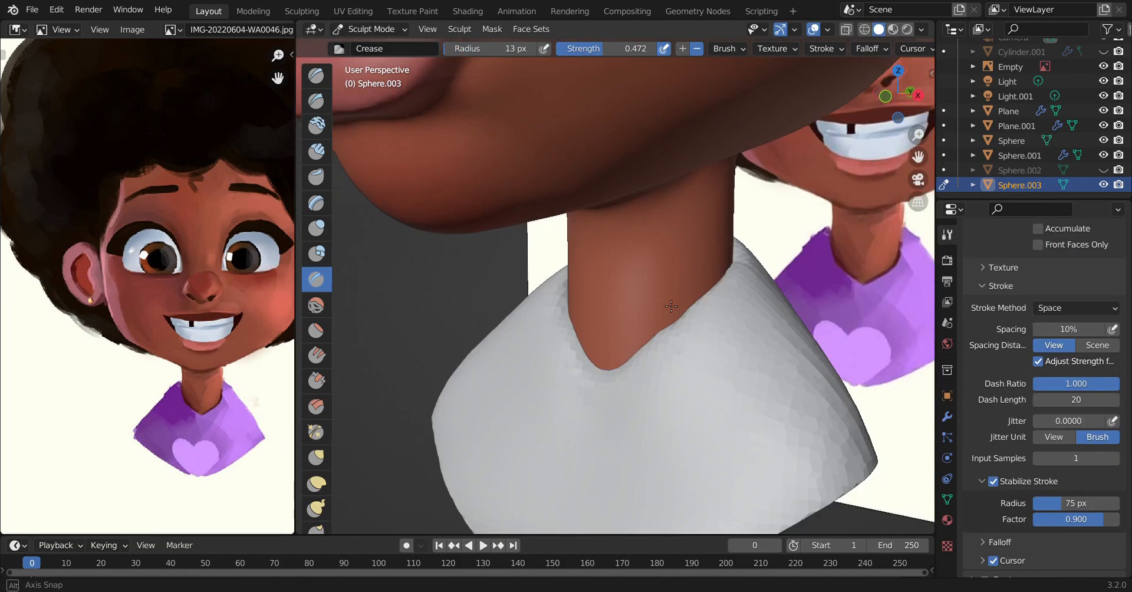
- Crease the neckline on Sphere.003, paint the top purple with a lighter heart on the chest
click(316, 227)
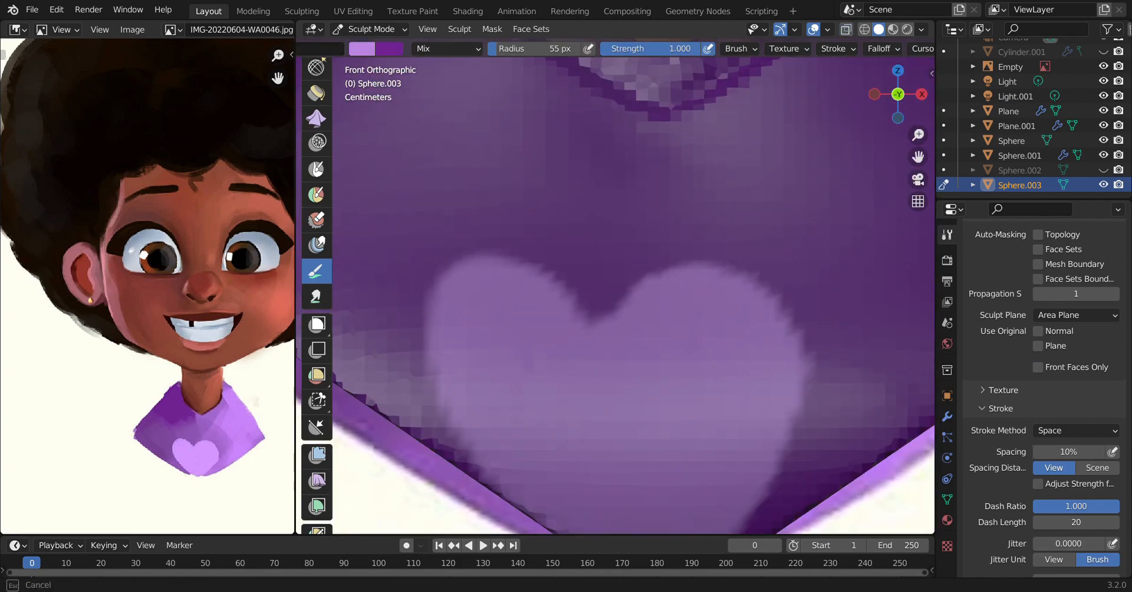
click(371, 29)
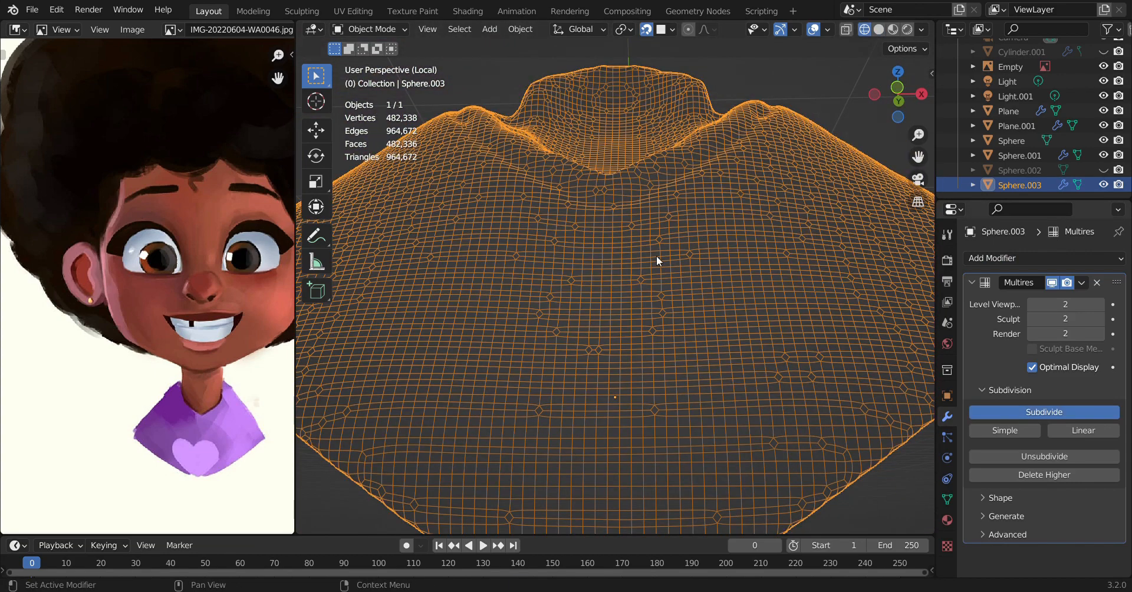
- Subdivide the shirt's Multires and carve a raised collar line with Draw Sharp, then save
click(371, 29)
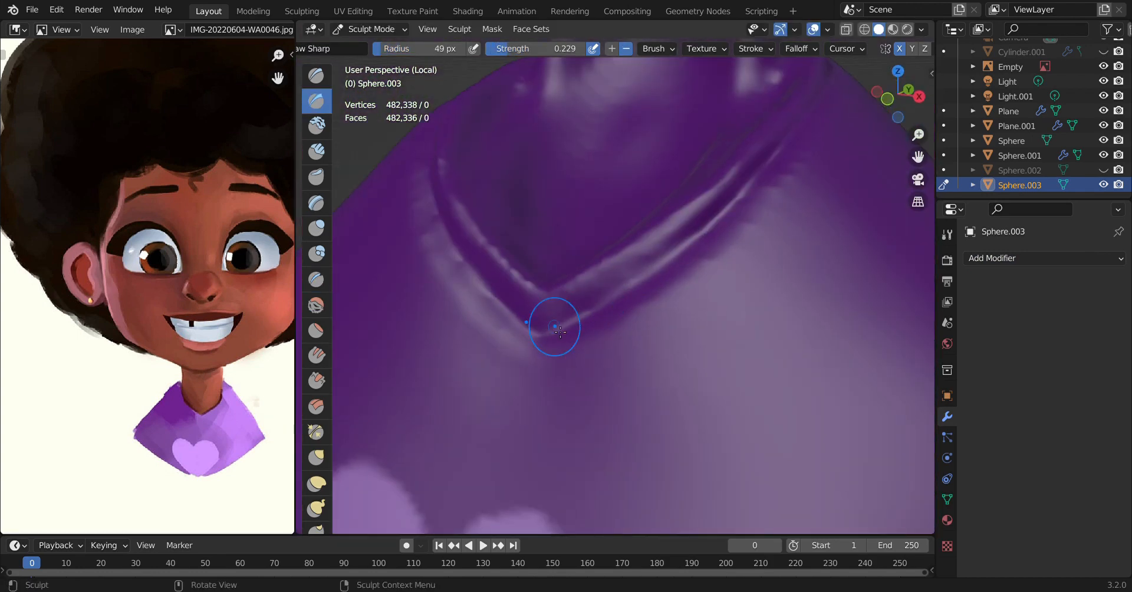
drag(554, 329, 648, 238)
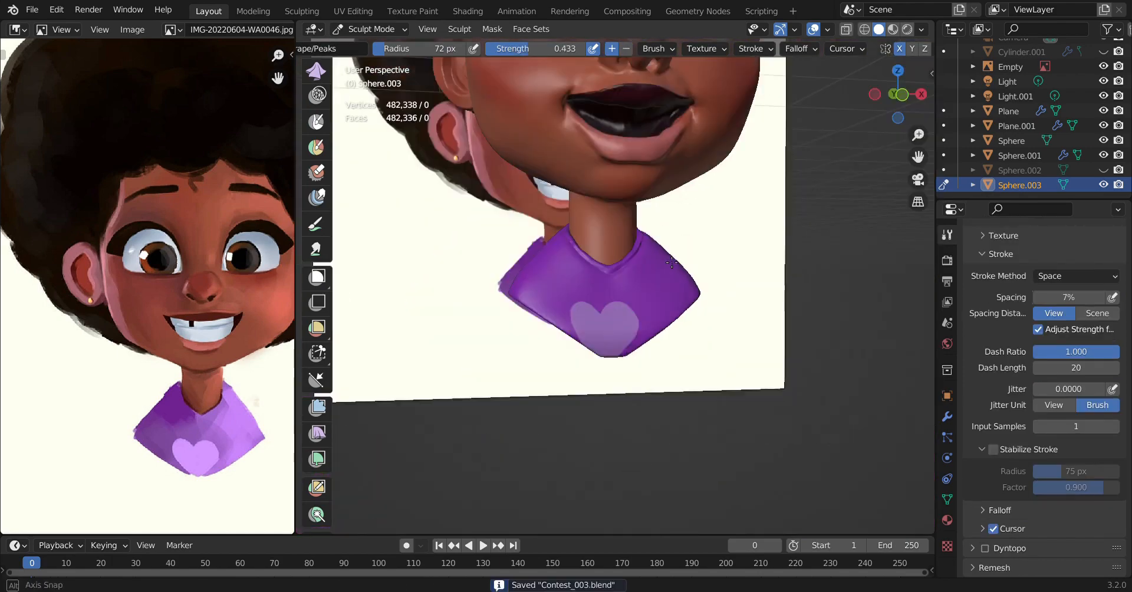
click(467, 11)
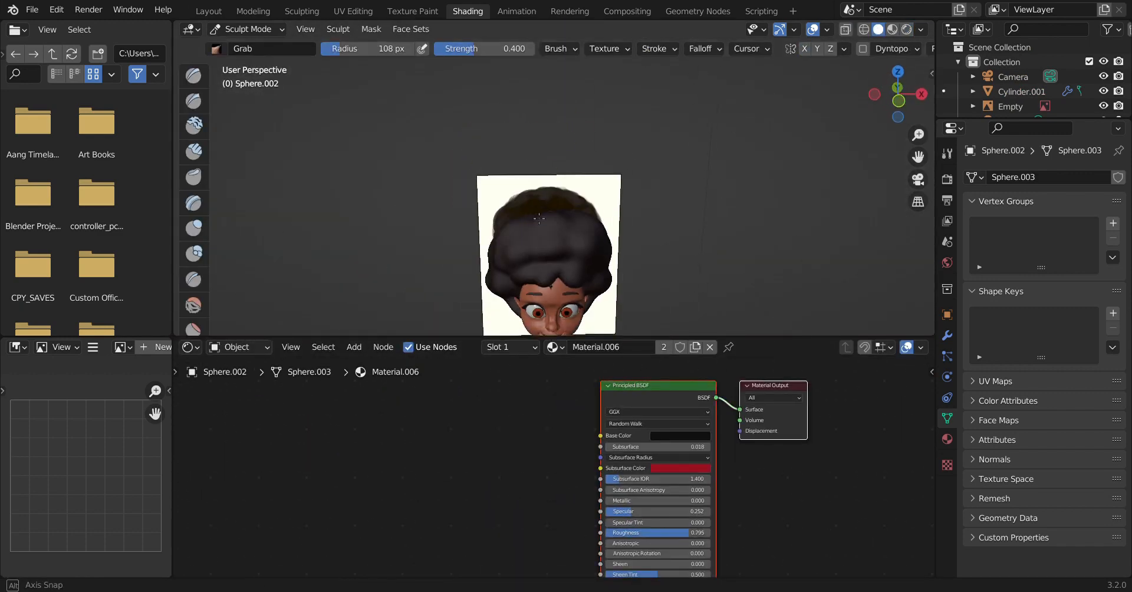
- Edge-slide the iris loop on Sphere.001 to resize the iris ring
click(207, 11)
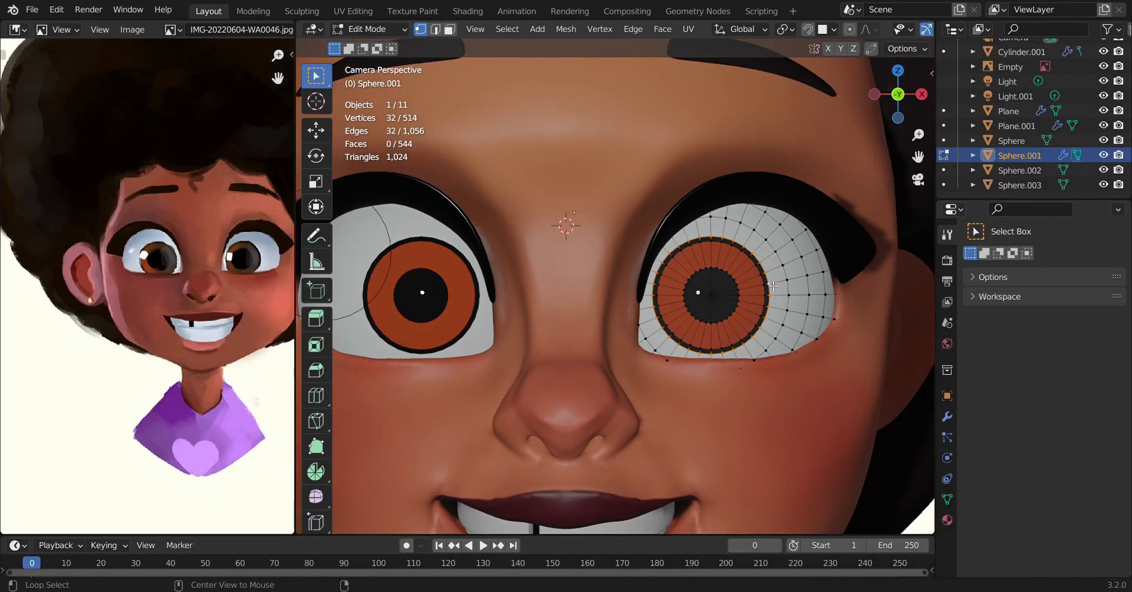
key(g)
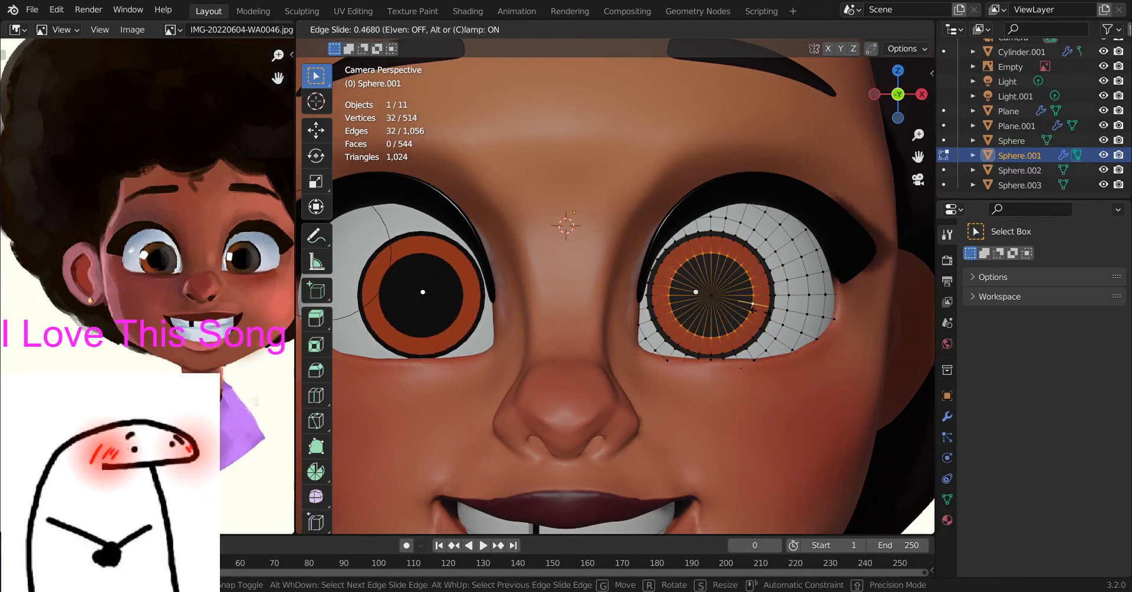